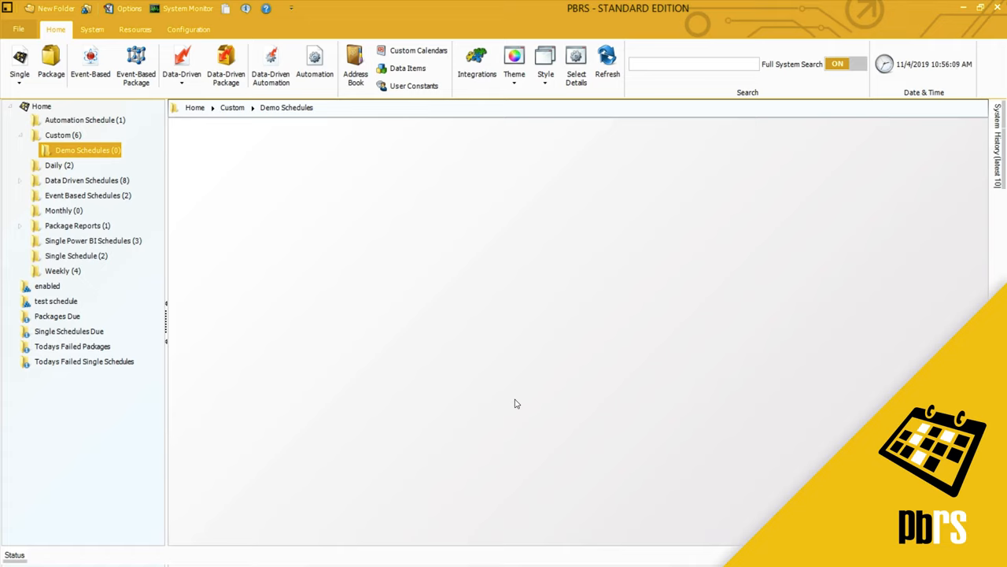
{"action": "mouse_move", "coordinate": [454, 340]}
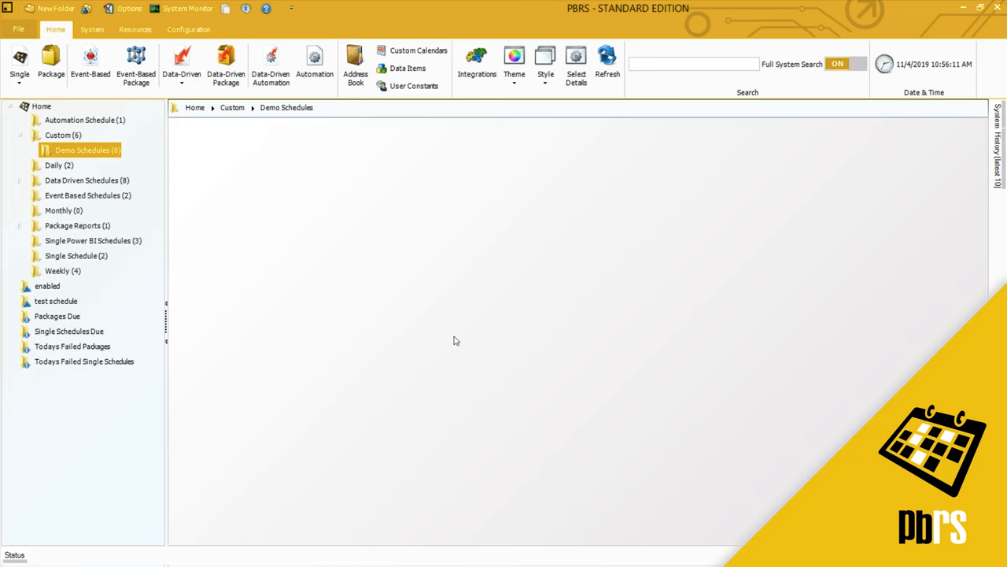
Step: Show the single-schedule report type options from the Home ribbon's Single dropdown
{"action": "left_click", "coordinate": [19, 74]}
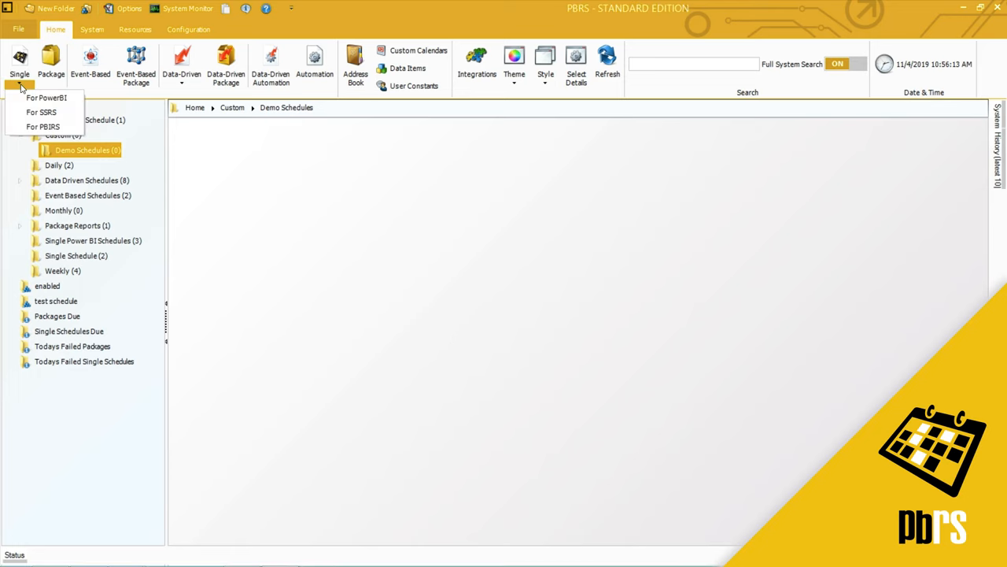
Step: Create a Power BI single schedule using StevenAccount and the Property Sales report
{"action": "left_click", "coordinate": [47, 98]}
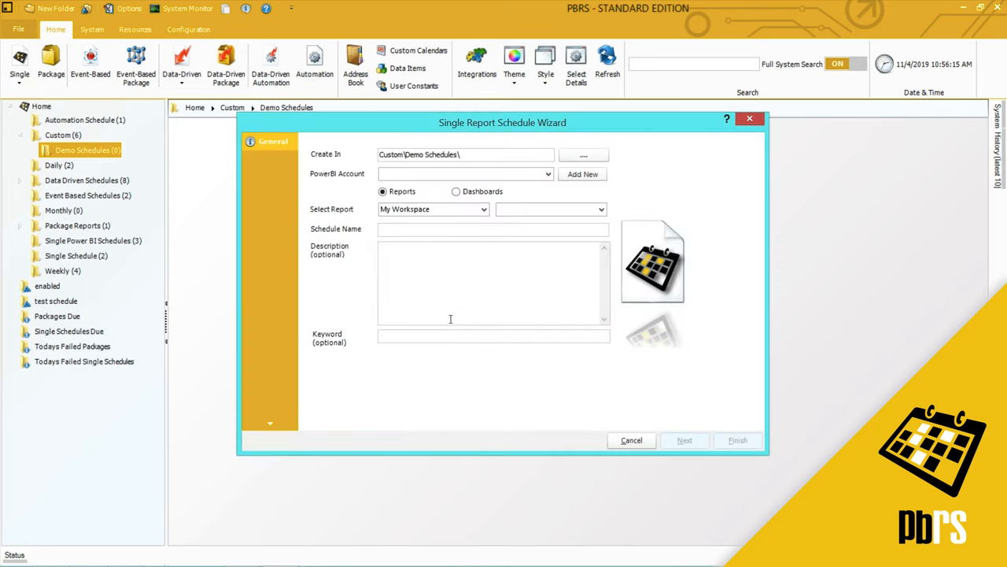
{"action": "left_click", "coordinate": [548, 174]}
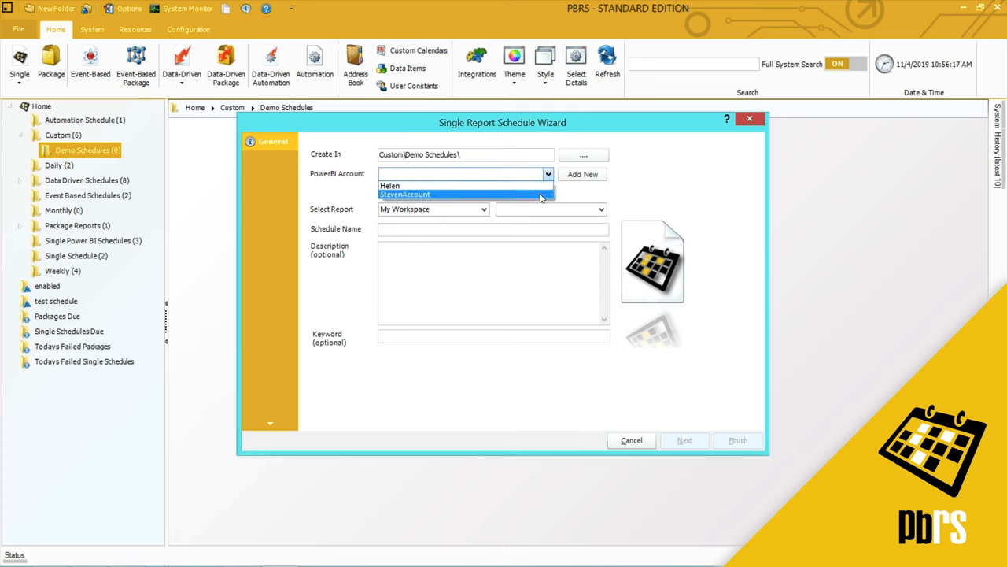
{"action": "left_click", "coordinate": [406, 195]}
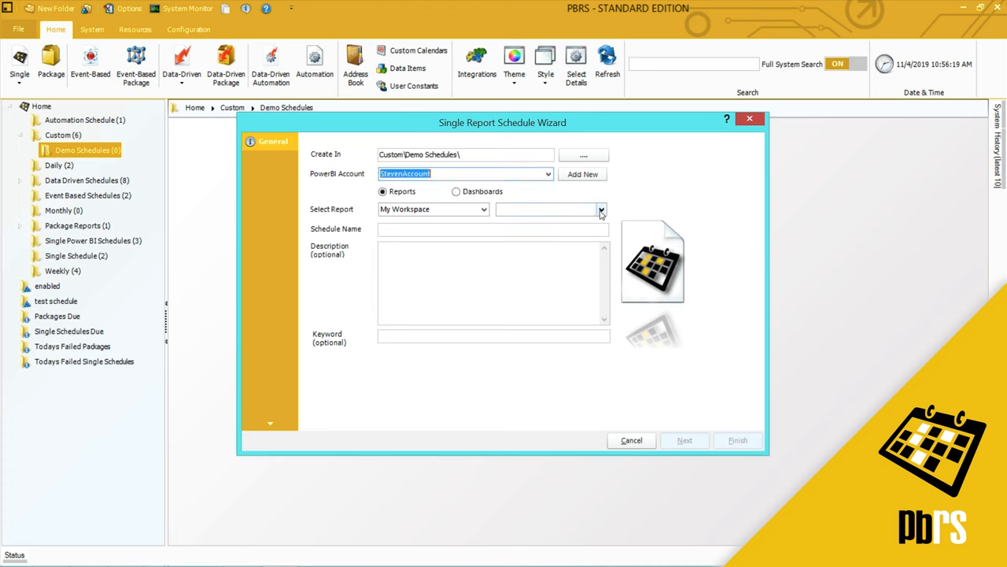
{"action": "left_click", "coordinate": [602, 209]}
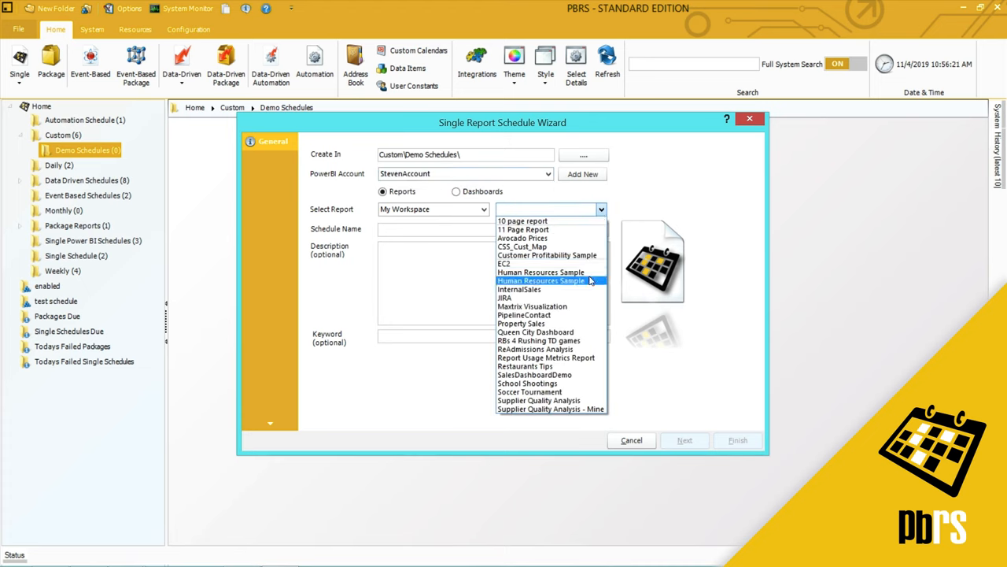
{"action": "left_click", "coordinate": [521, 323]}
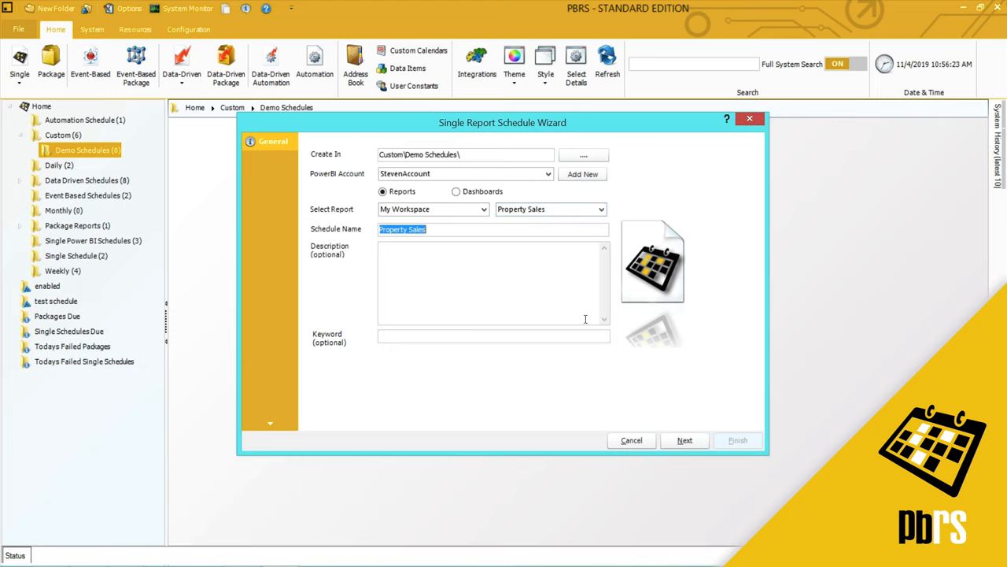
{"action": "mouse_move", "coordinate": [579, 350]}
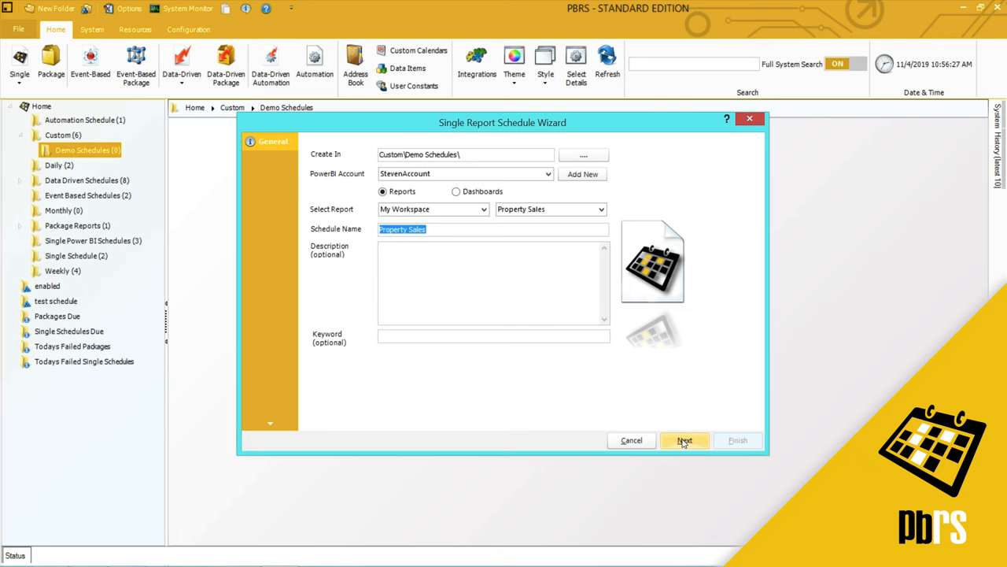
Step: Schedule the report monthly on the last day at 11:00 PM, then continue
{"action": "left_click", "coordinate": [684, 440]}
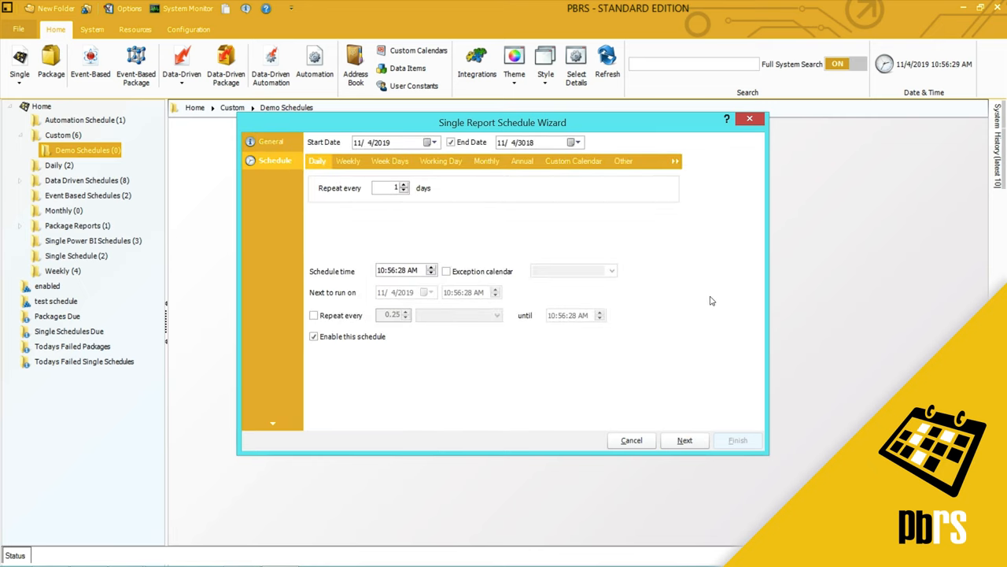
{"action": "mouse_move", "coordinate": [710, 297]}
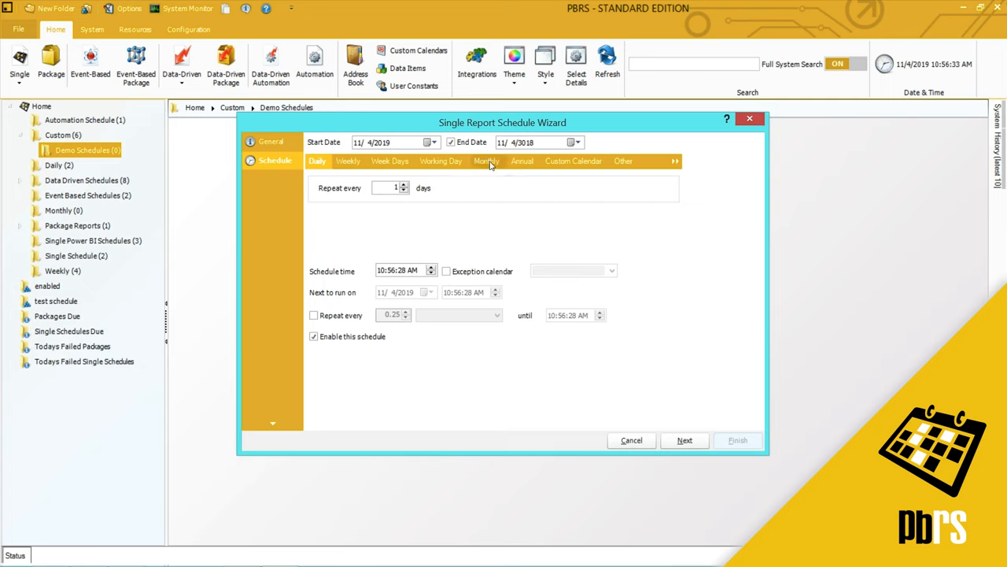
{"action": "left_click", "coordinate": [487, 160]}
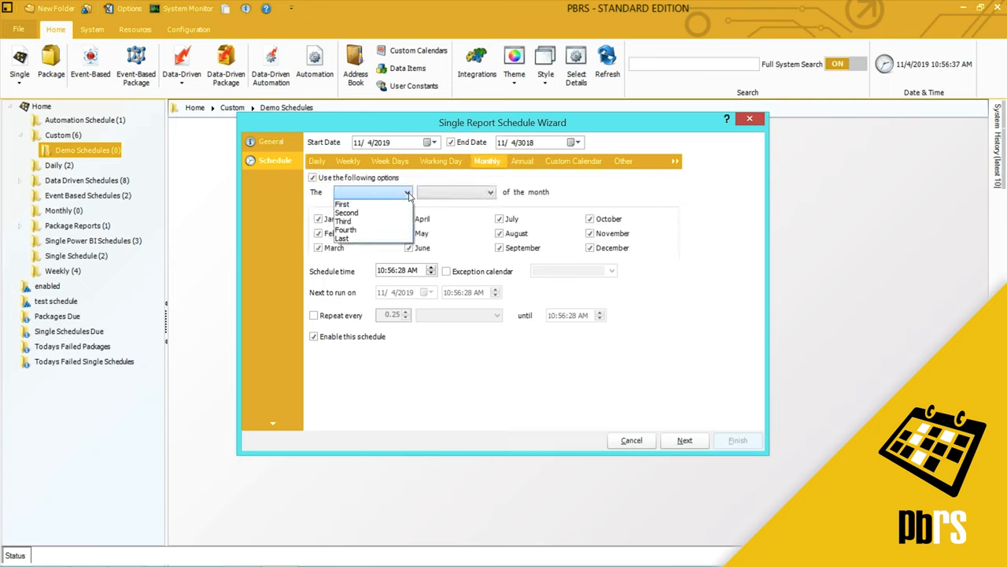
{"action": "left_click", "coordinate": [343, 238]}
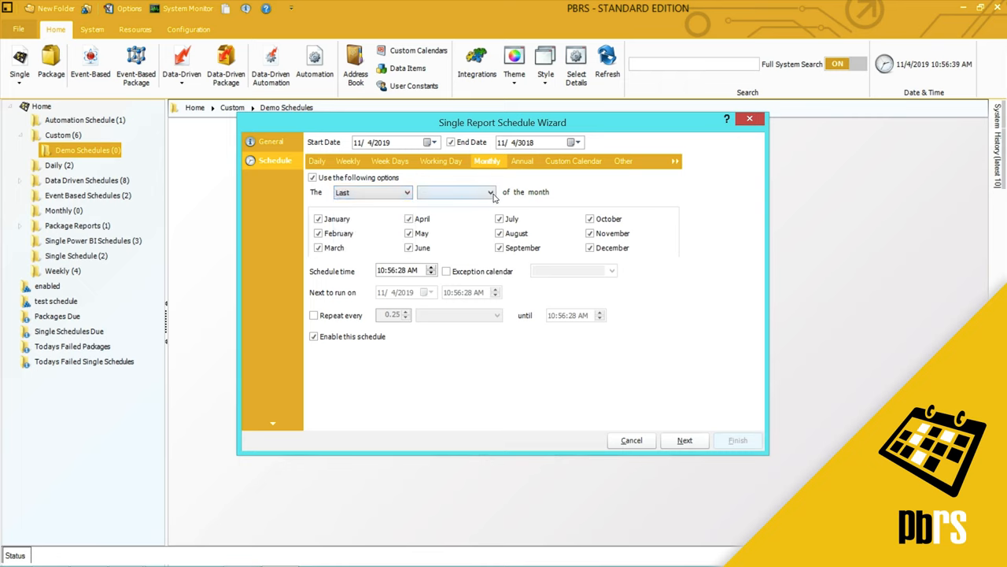
{"action": "left_click", "coordinate": [455, 192]}
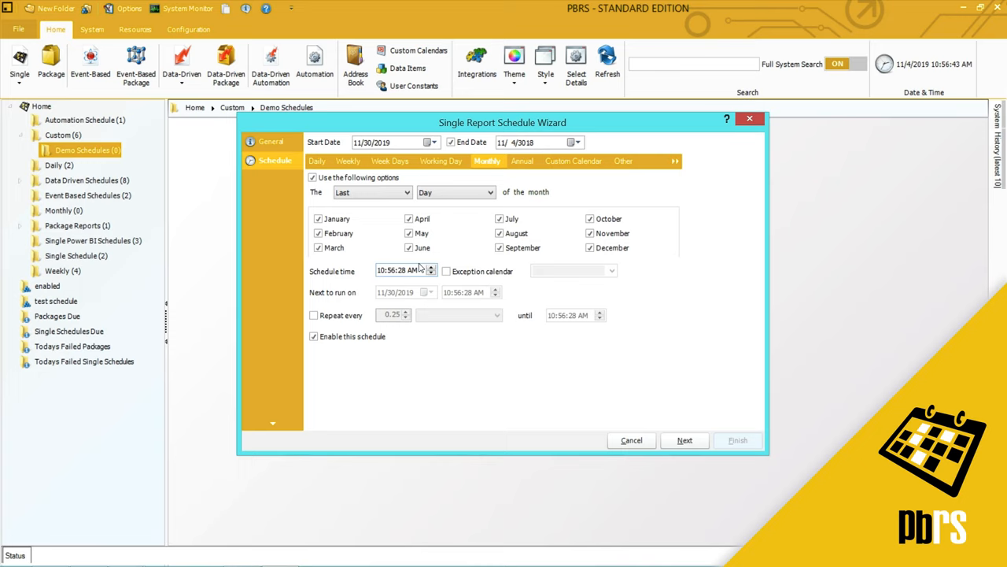
{"action": "left_click", "coordinate": [382, 270]}
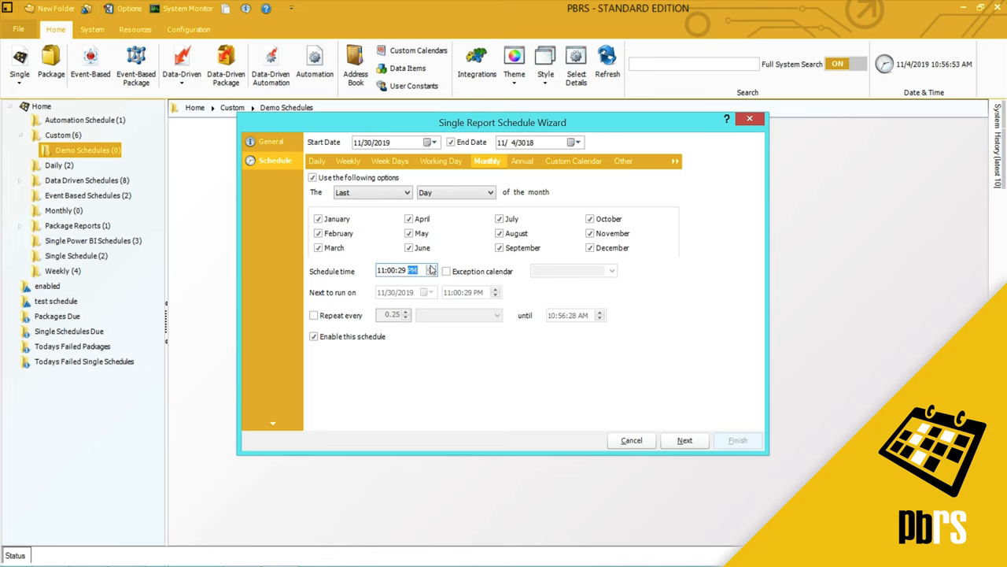
{"action": "mouse_move", "coordinate": [492, 331]}
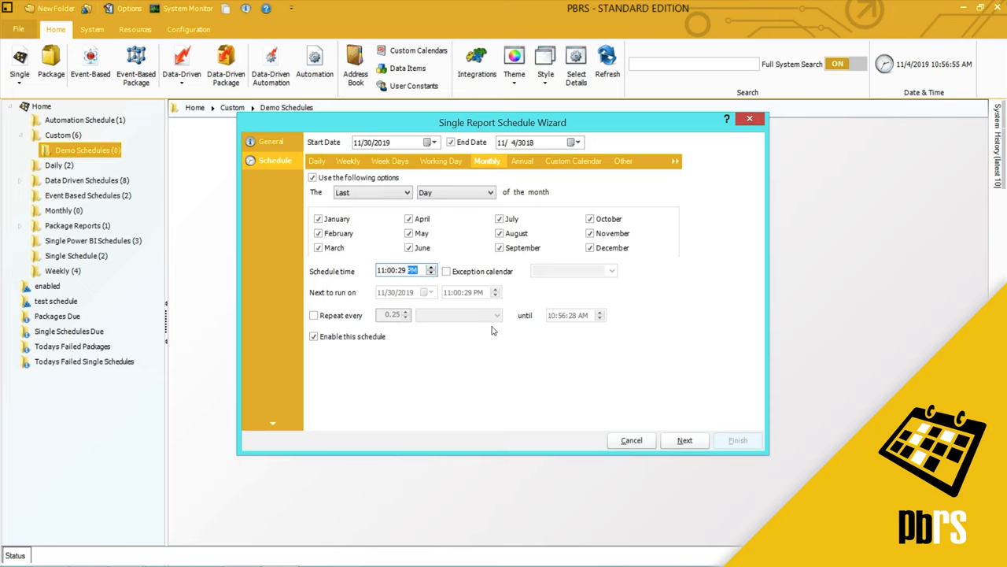
{"action": "mouse_move", "coordinate": [493, 349]}
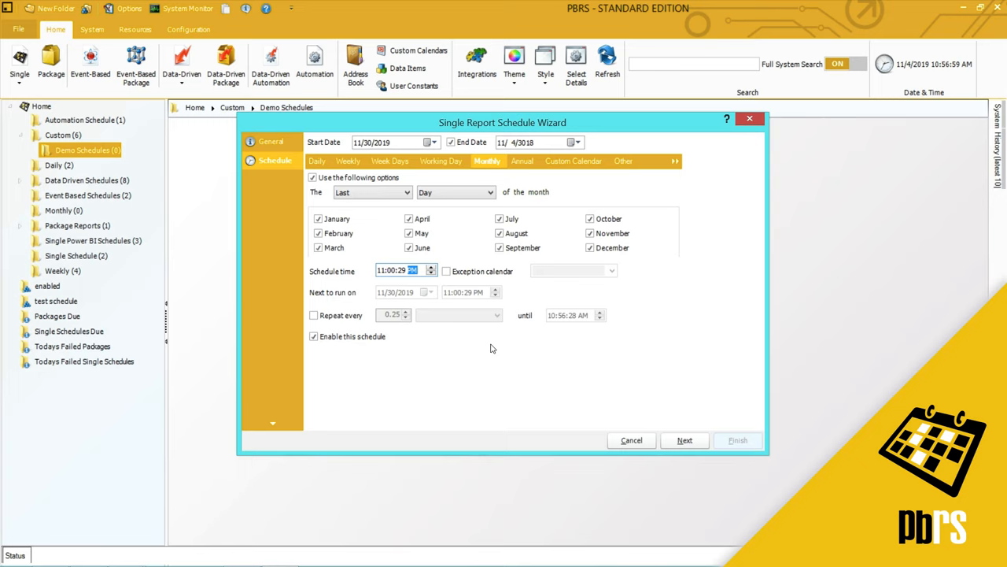
{"action": "mouse_move", "coordinate": [653, 330]}
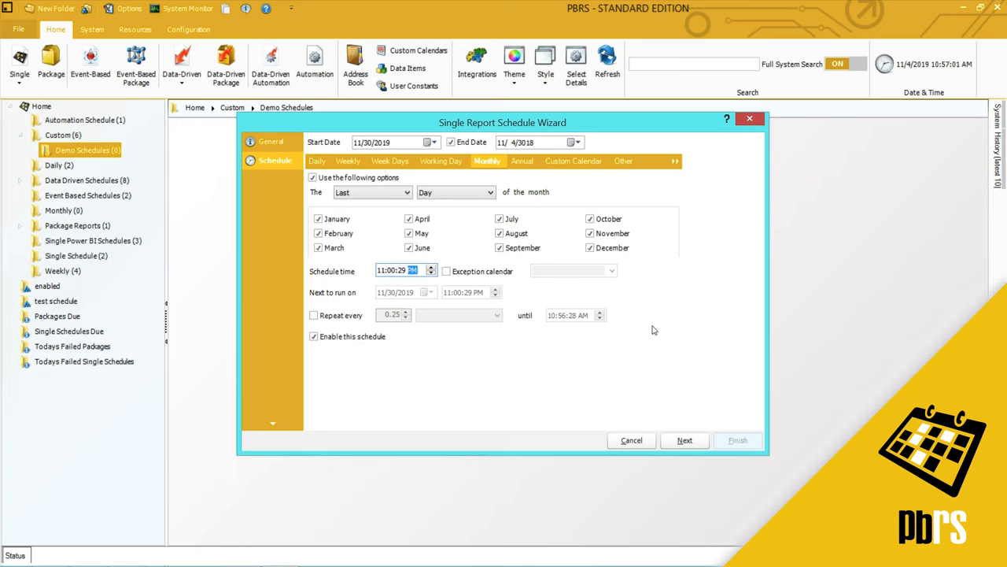
{"action": "left_click", "coordinate": [684, 440]}
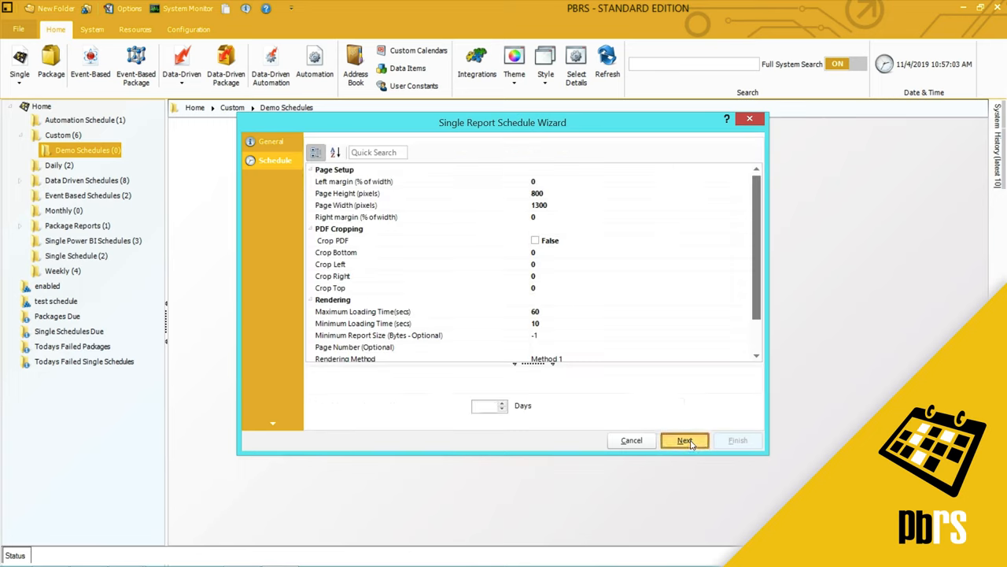
{"action": "left_click", "coordinate": [684, 440]}
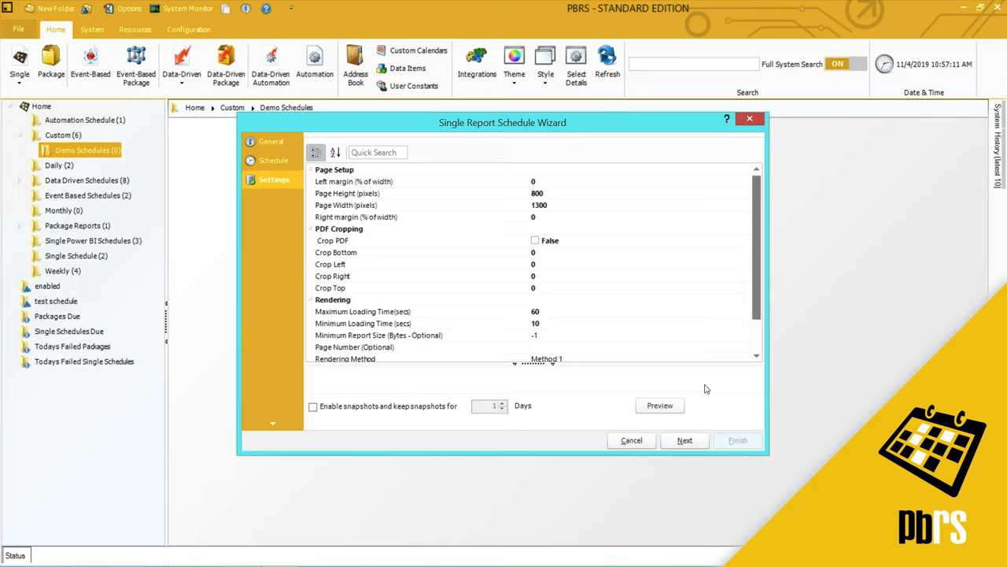
{"action": "mouse_move", "coordinate": [575, 209]}
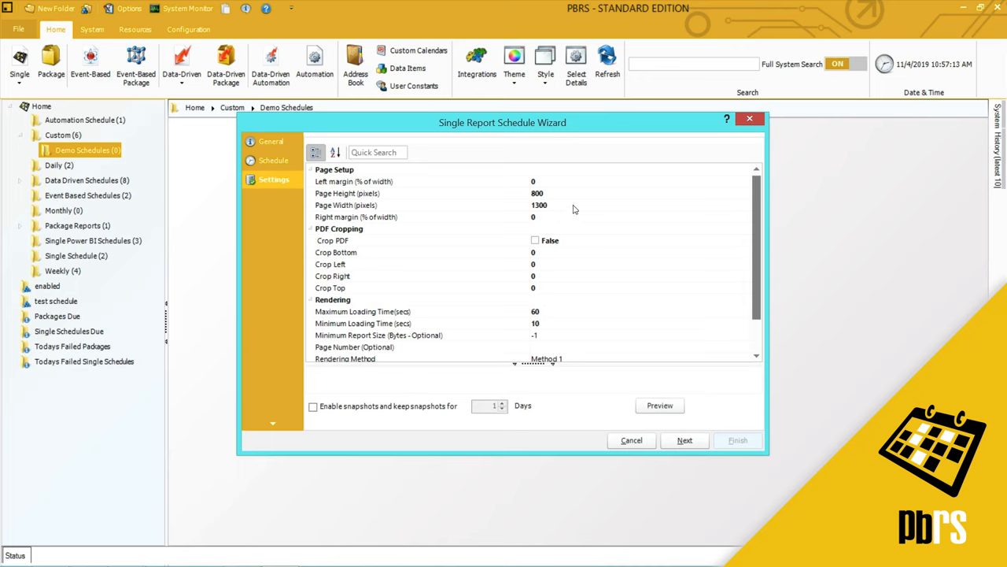
{"action": "left_click", "coordinate": [537, 193]}
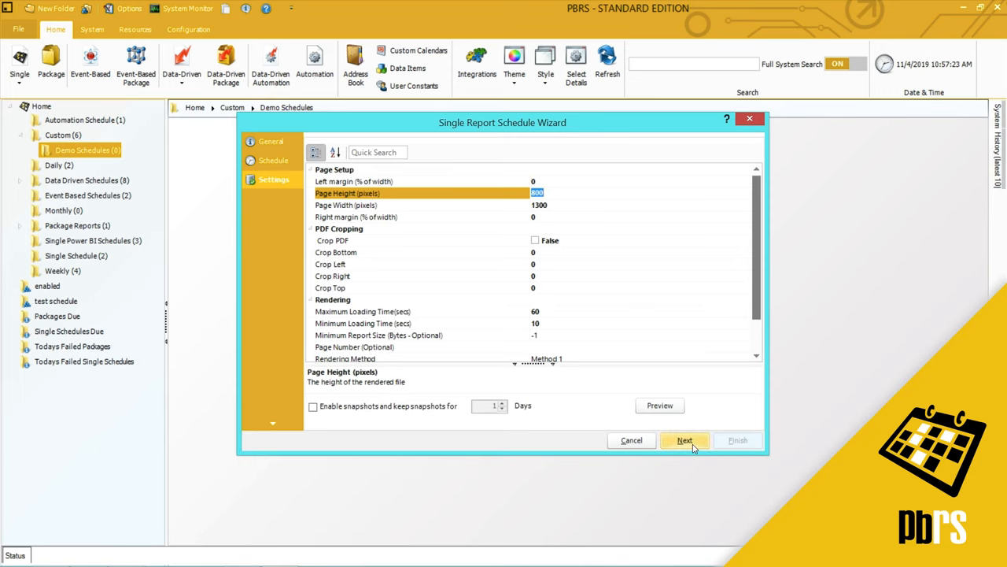
Step: Filter sales_data.Executive to Milan Crona, save the filter, and continue
{"action": "left_click", "coordinate": [684, 440]}
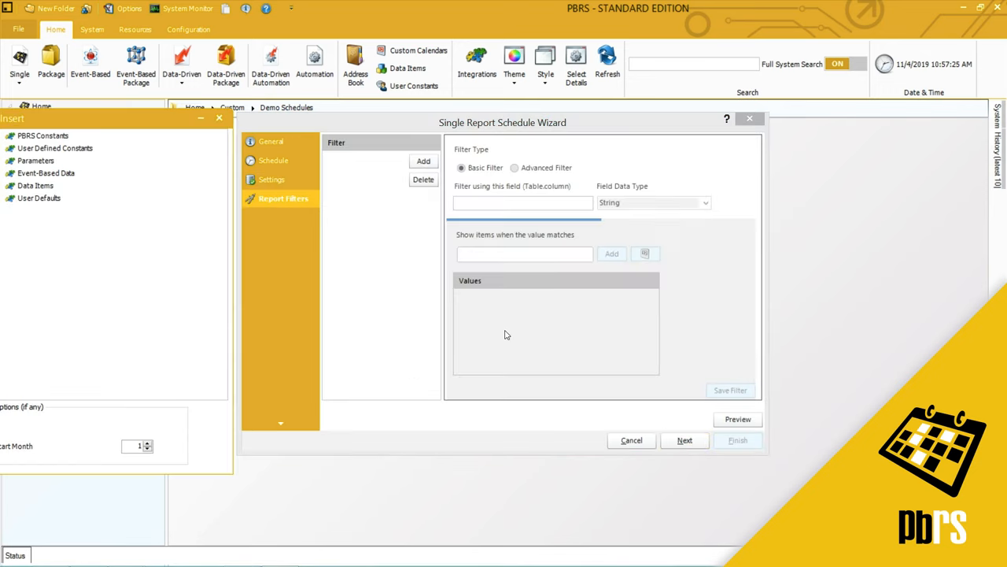
{"action": "mouse_move", "coordinate": [410, 336]}
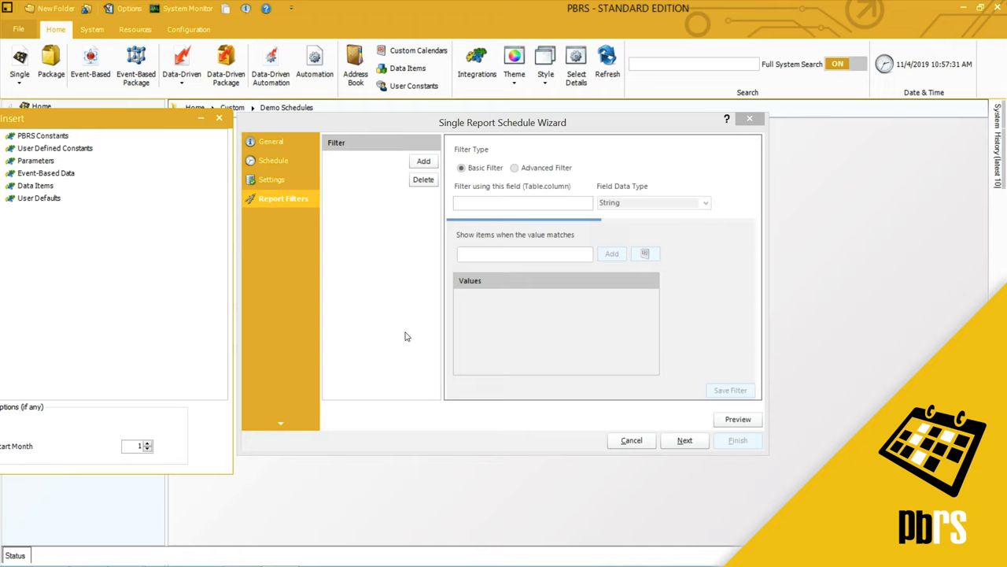
{"action": "mouse_move", "coordinate": [364, 358]}
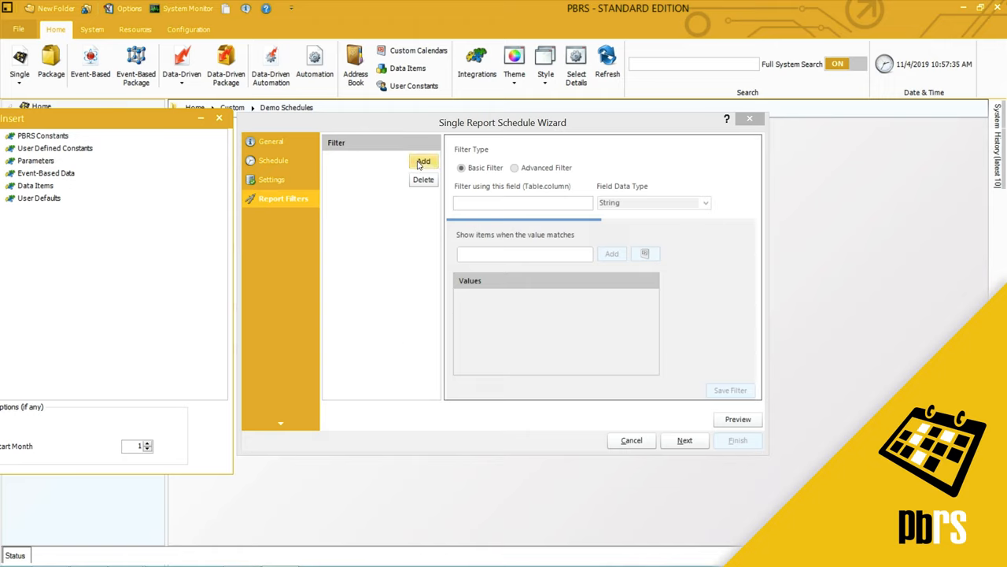
{"action": "left_click", "coordinate": [423, 162]}
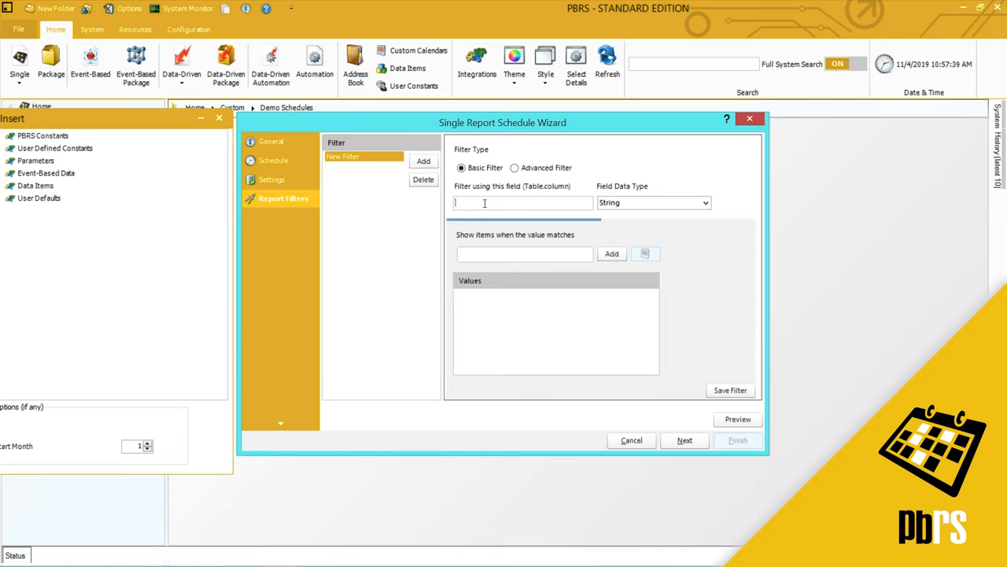
{"action": "type", "text": "sales_data"}
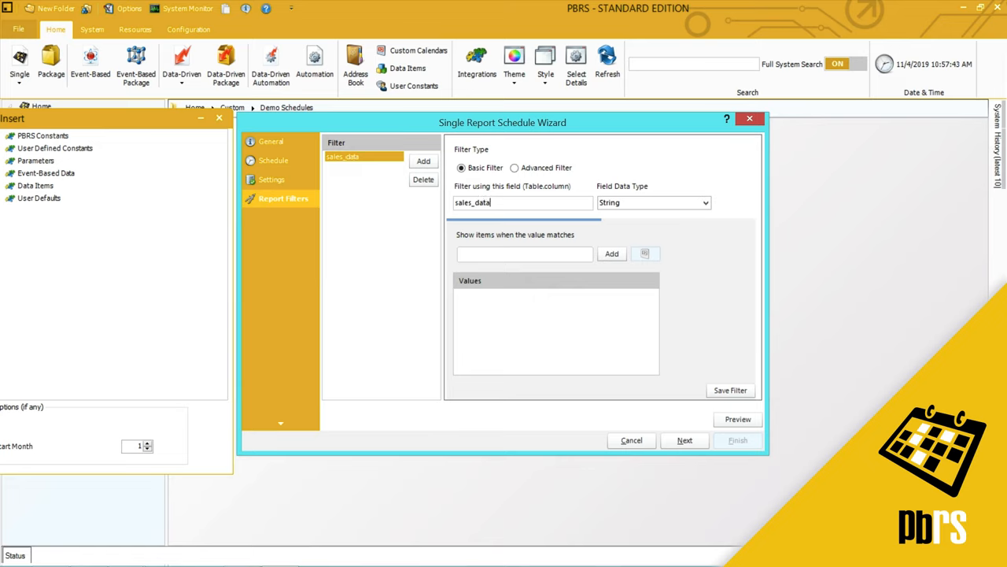
{"action": "type", "text": "."}
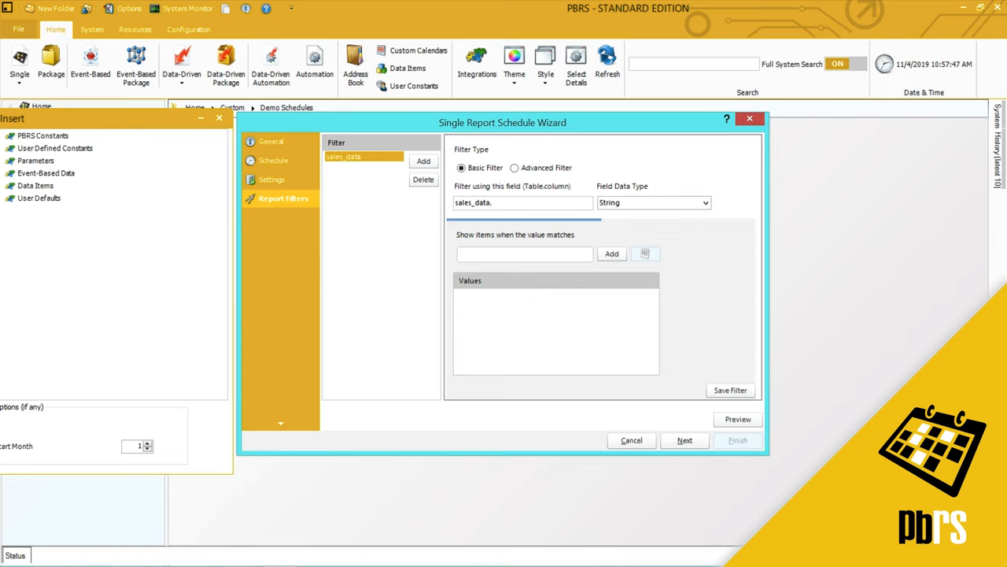
{"action": "type", "text": "Executive"}
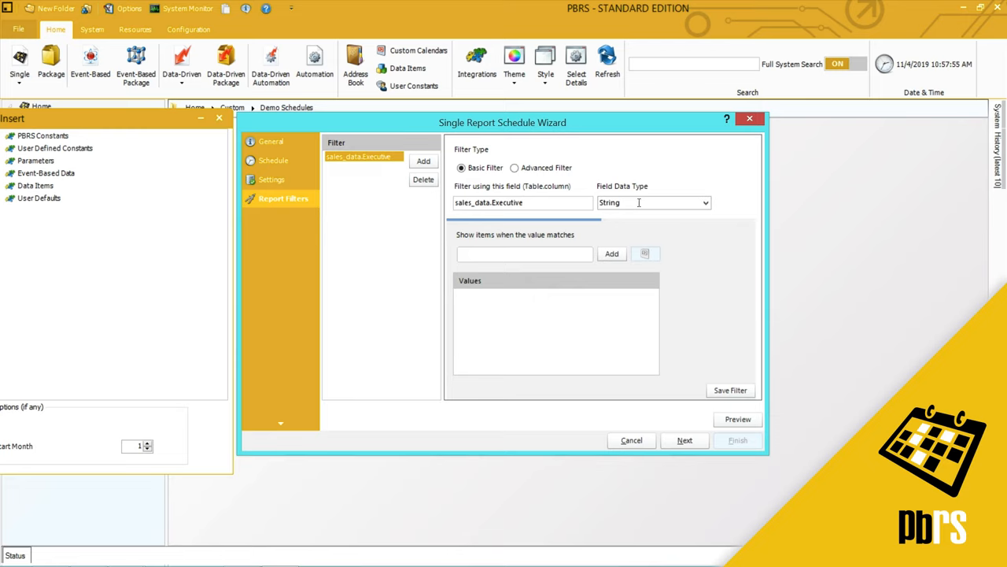
{"action": "mouse_move", "coordinate": [515, 254]}
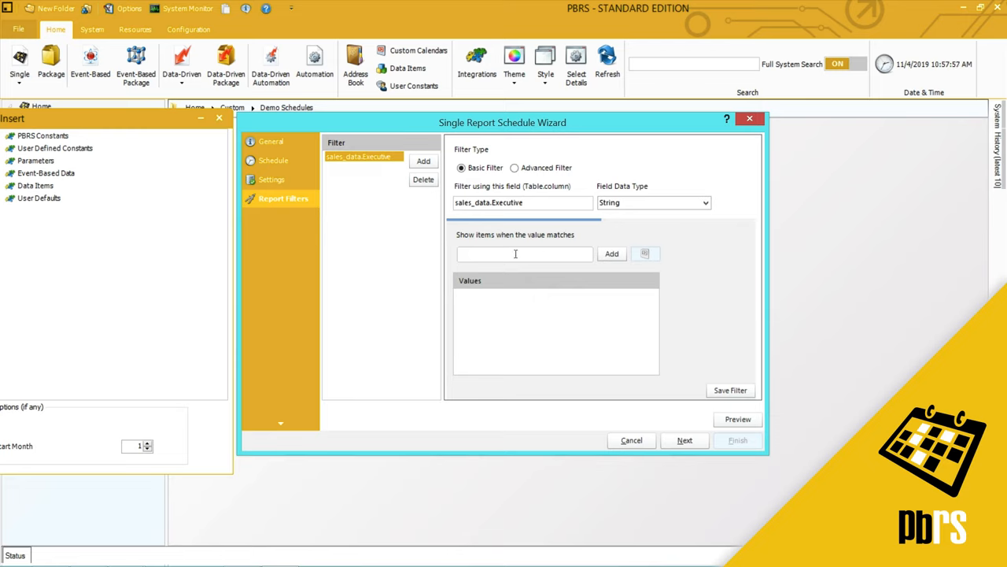
{"action": "type", "text": "Milan Crona"}
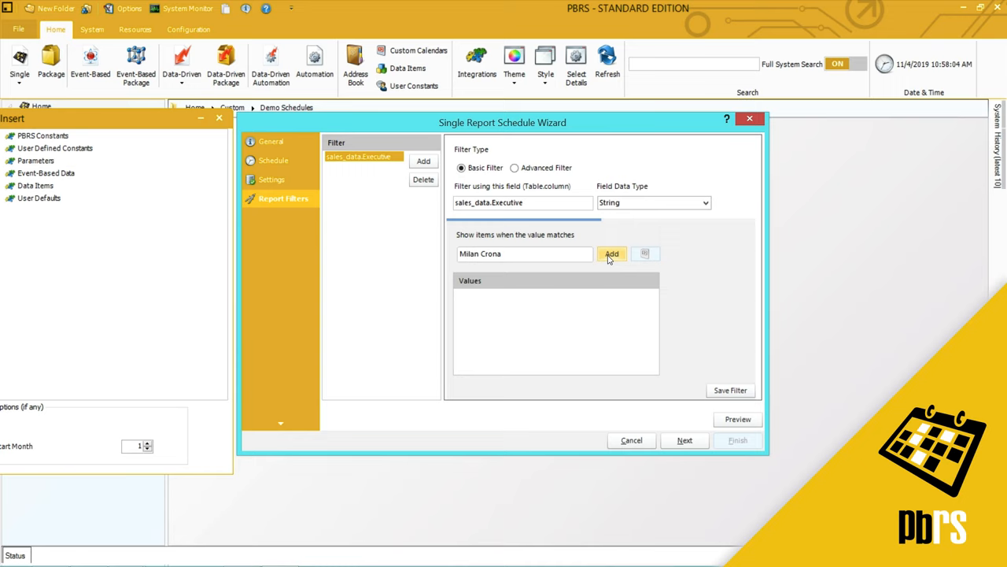
{"action": "left_click", "coordinate": [612, 254]}
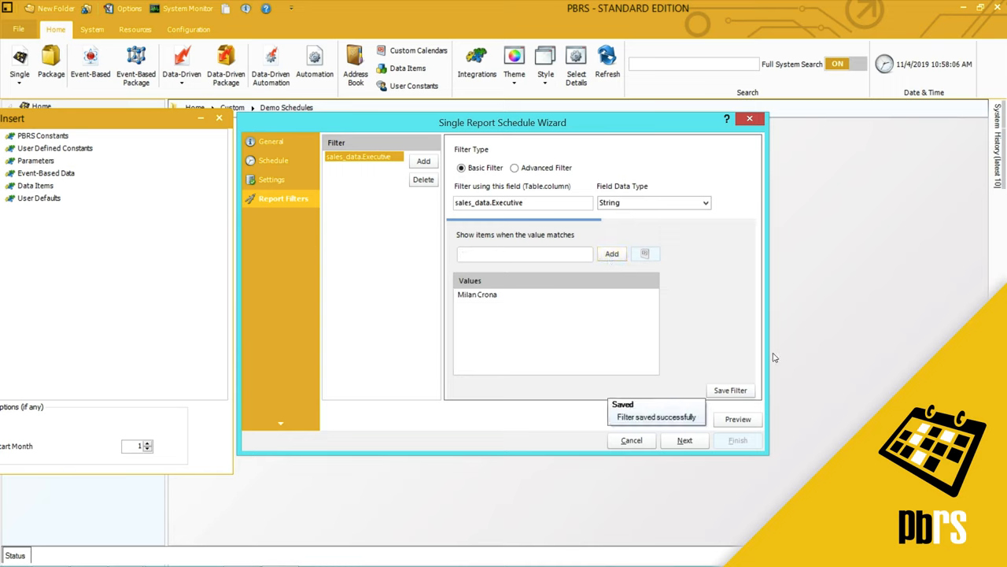
{"action": "mouse_move", "coordinate": [673, 410]}
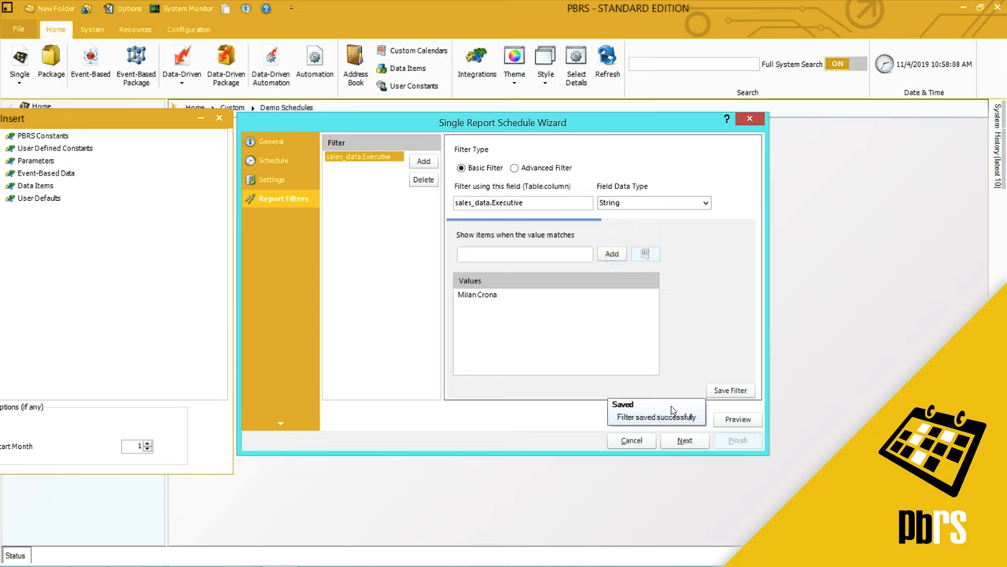
{"action": "left_click", "coordinate": [525, 254]}
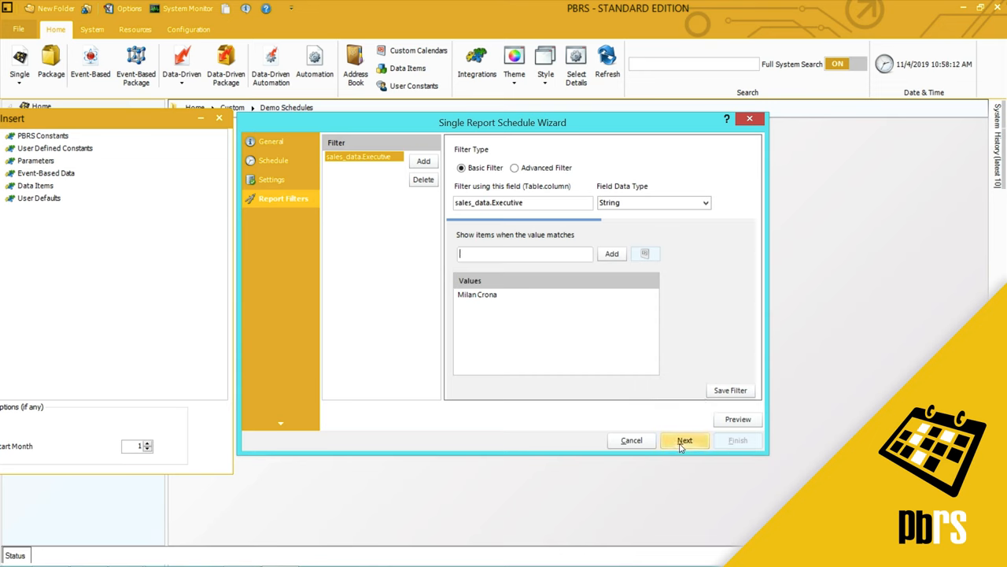
{"action": "left_click", "coordinate": [684, 440]}
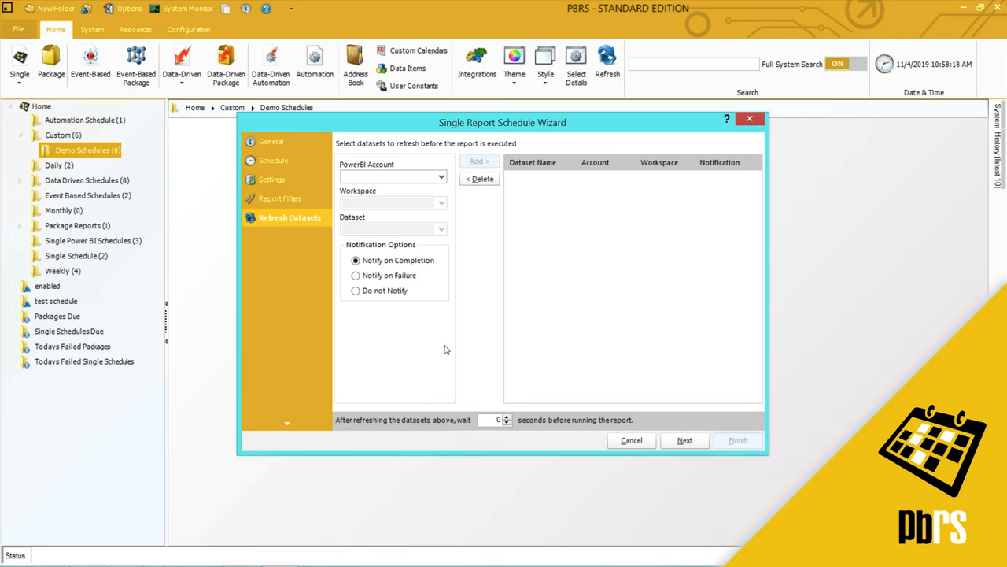
{"action": "mouse_move", "coordinate": [496, 351]}
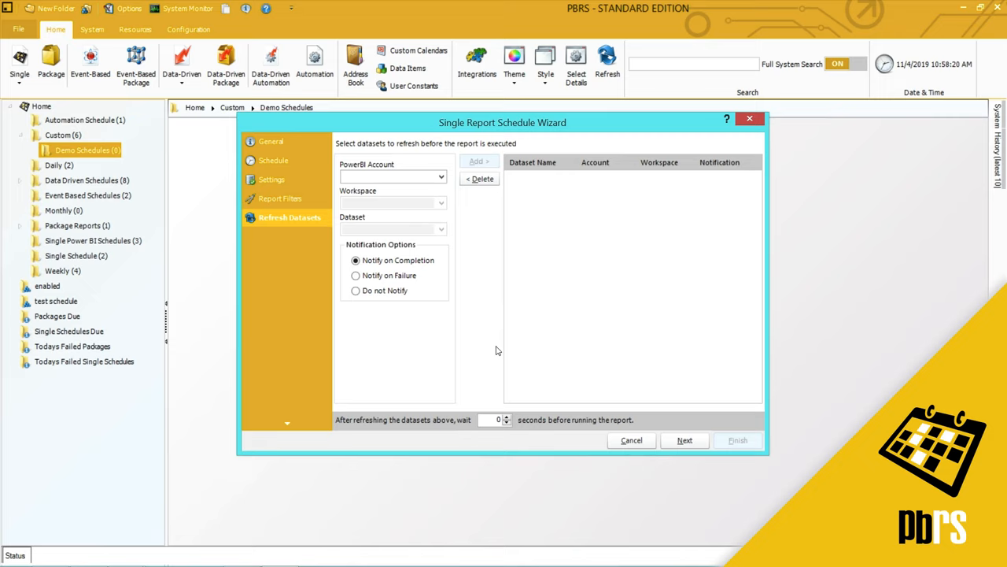
{"action": "mouse_move", "coordinate": [486, 346]}
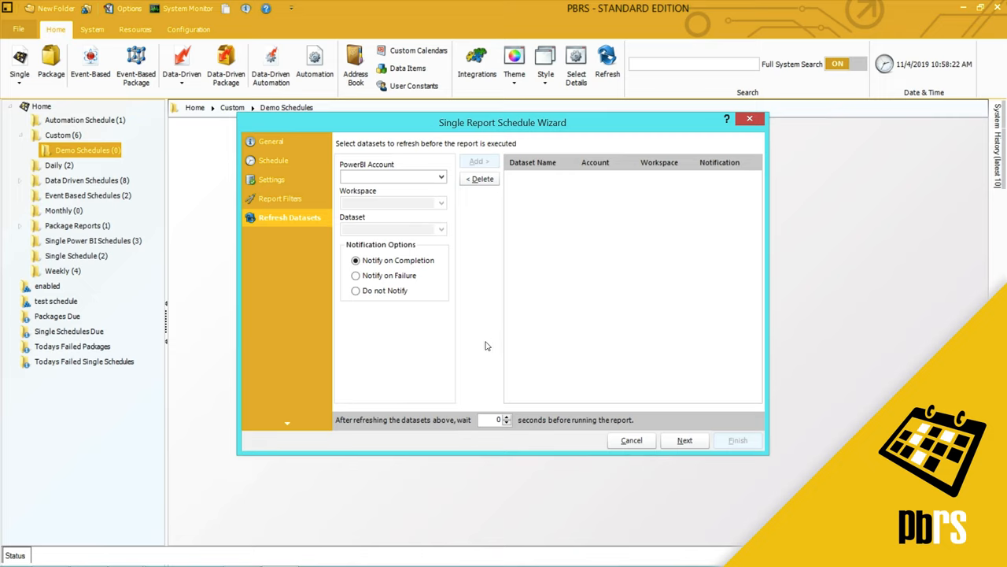
Step: Skip dataset refresh with no datasets and begin adding a destination
{"action": "left_click", "coordinate": [685, 440]}
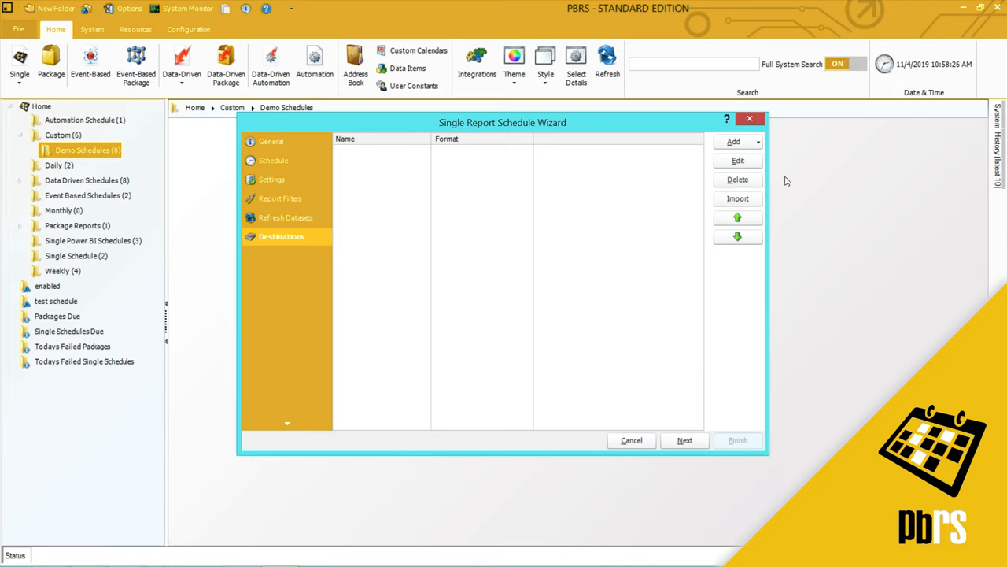
{"action": "left_click", "coordinate": [734, 141]}
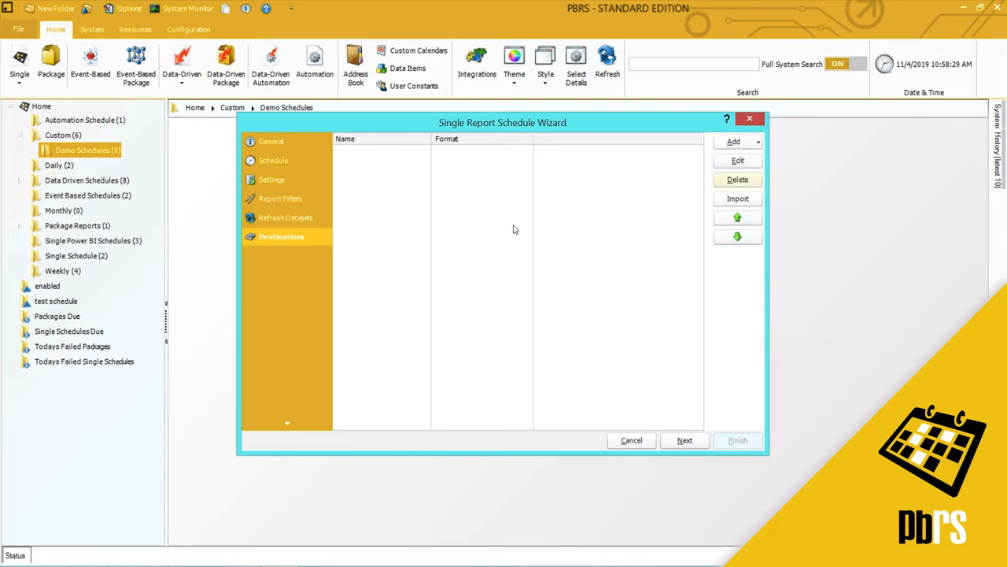
Step: Add a Disk destination targeting the Test PBRS Reports folder, in CSV format
{"action": "left_click", "coordinate": [733, 141]}
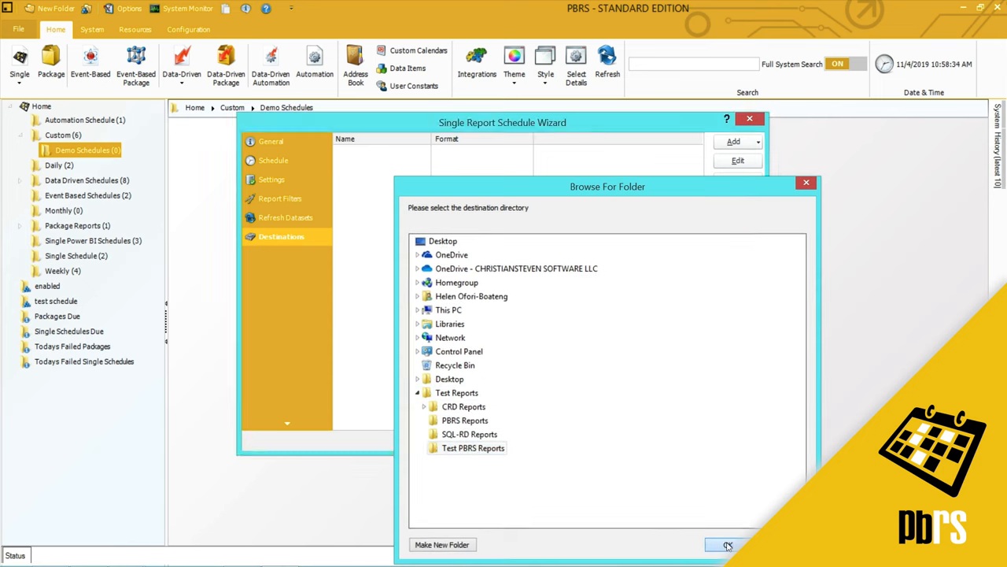
{"action": "left_click", "coordinate": [727, 544]}
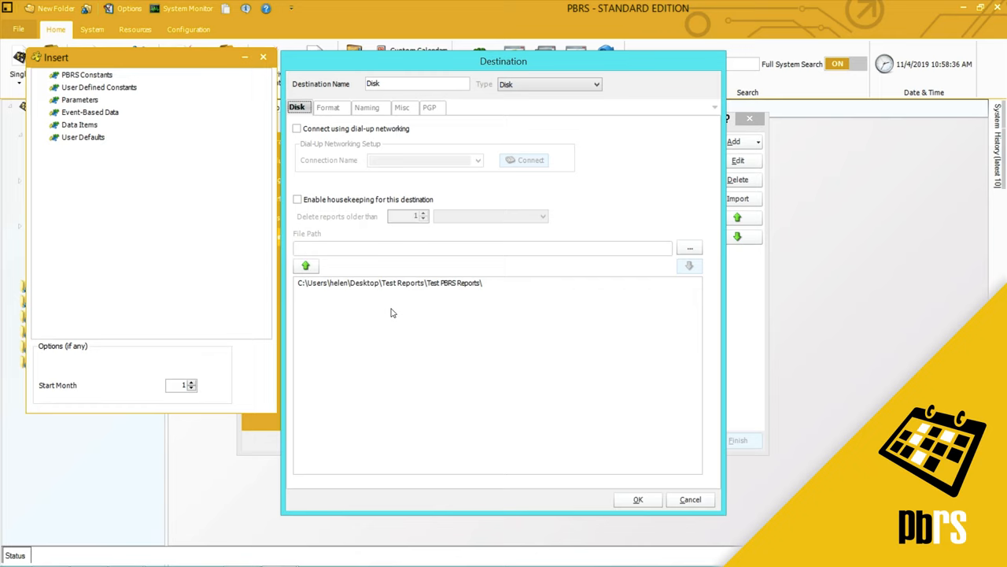
{"action": "left_click", "coordinate": [329, 107]}
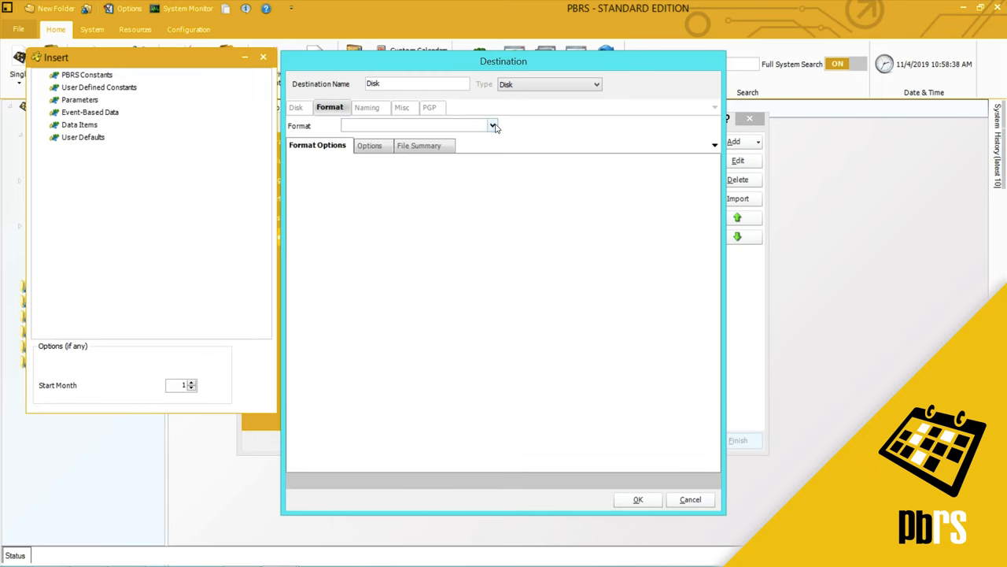
{"action": "left_click", "coordinate": [493, 125]}
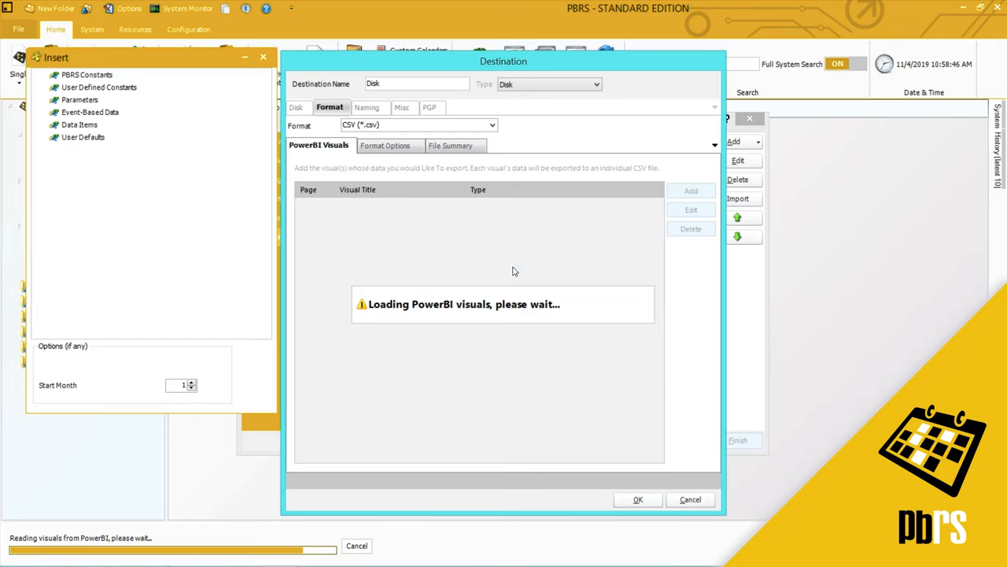
{"action": "mouse_move", "coordinate": [398, 260]}
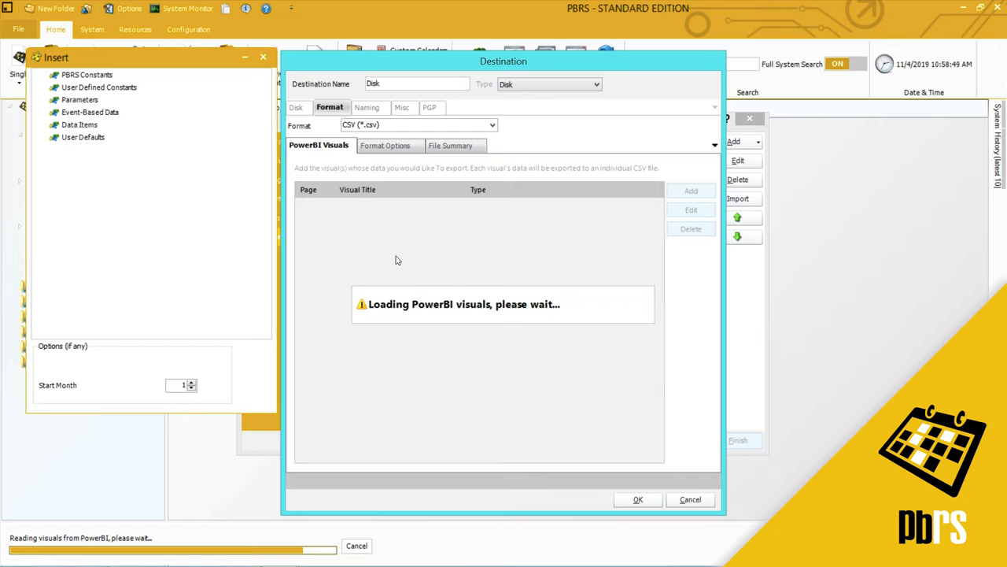
{"action": "mouse_move", "coordinate": [472, 353]}
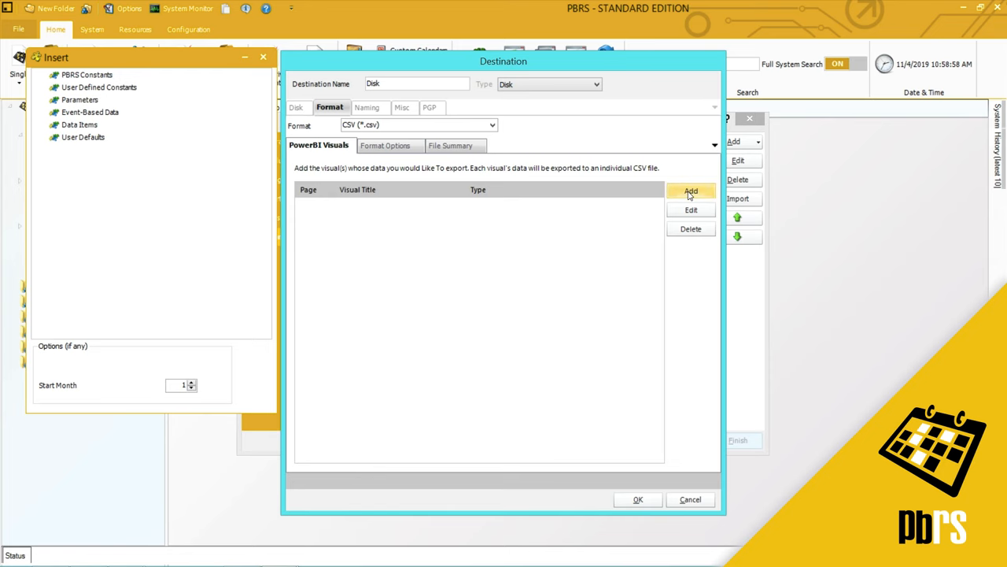
Step: Add page 1's Sales by Year visual as summary data for export
{"action": "left_click", "coordinate": [691, 191]}
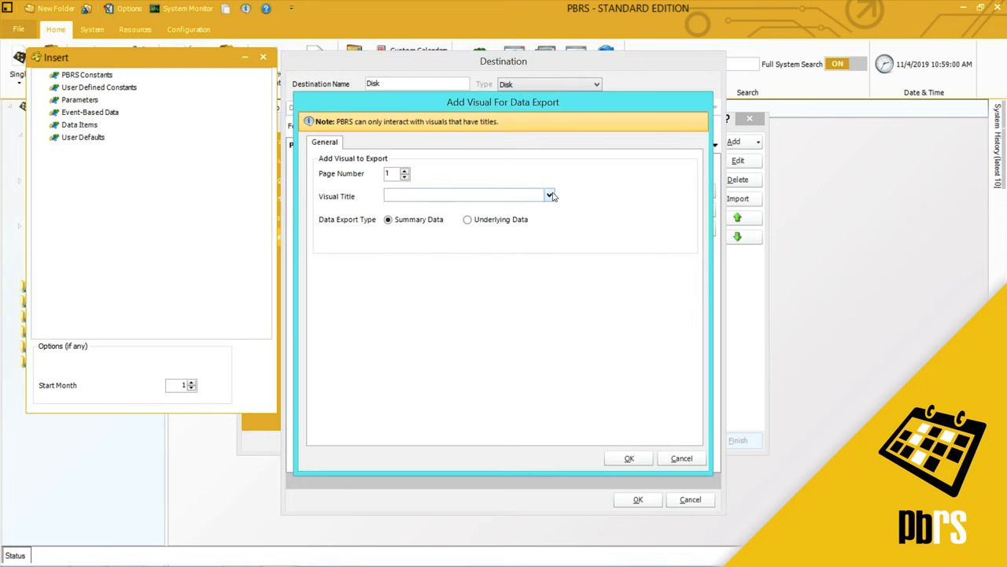
{"action": "left_click", "coordinate": [550, 196]}
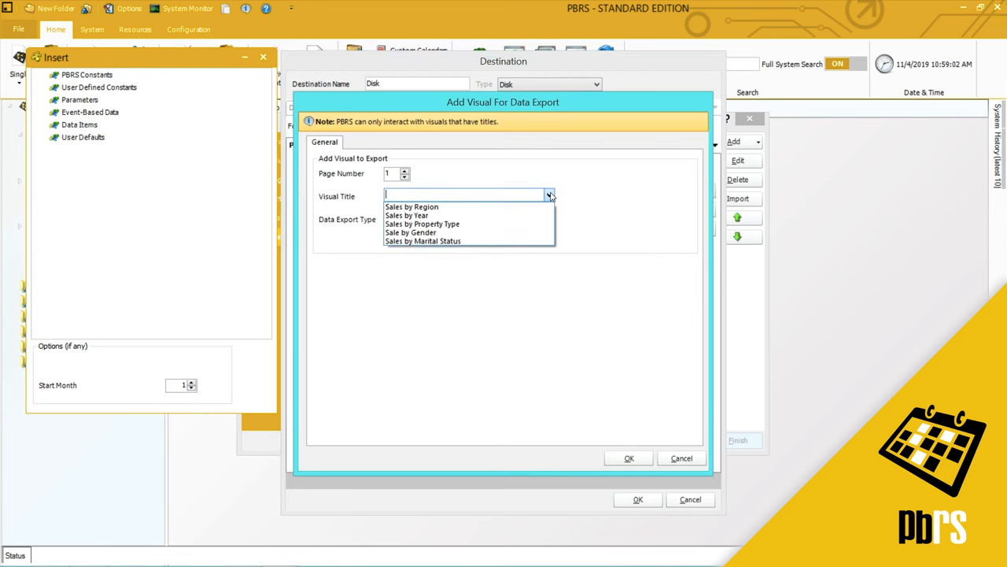
{"action": "mouse_move", "coordinate": [406, 215]}
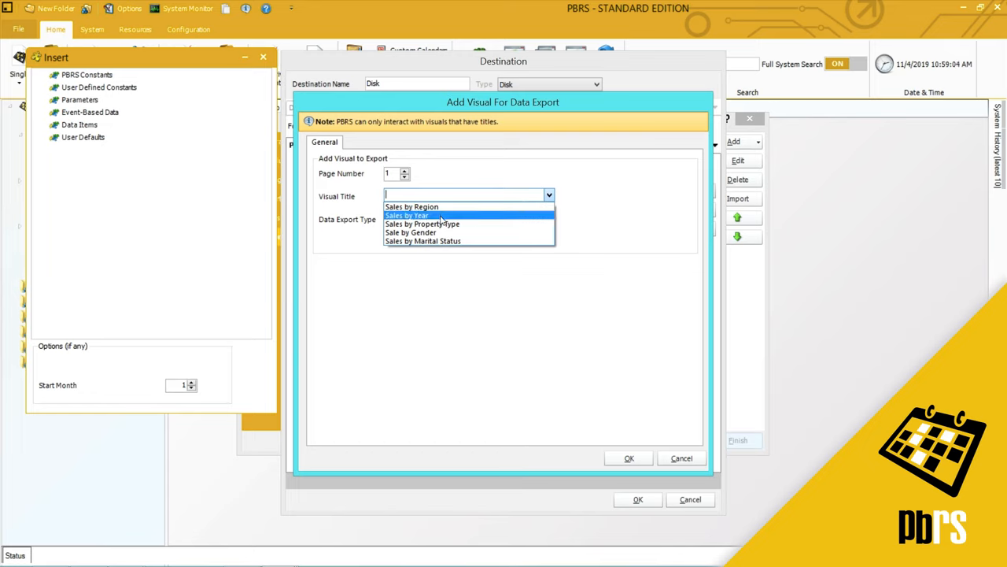
{"action": "left_click", "coordinate": [406, 215]}
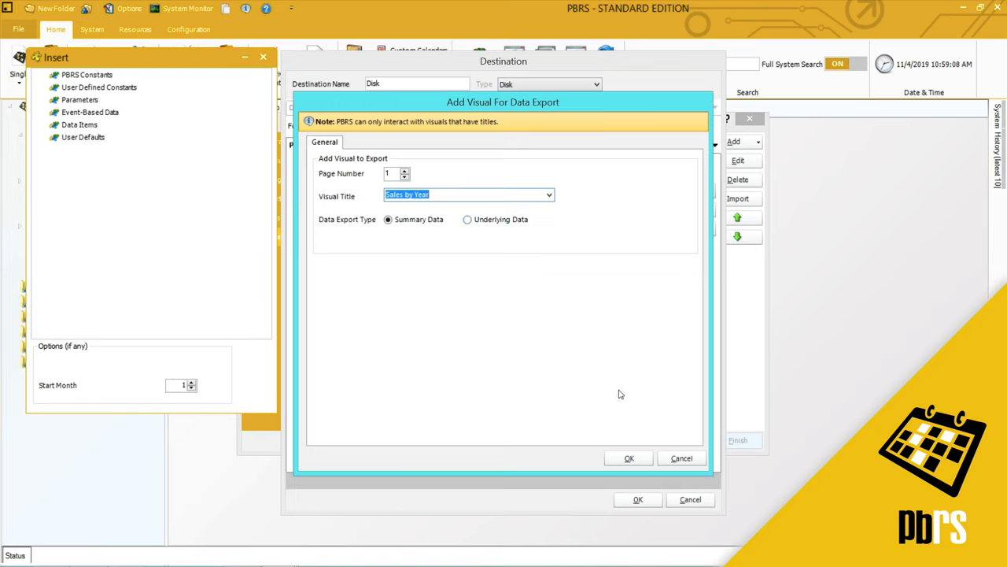
{"action": "left_click", "coordinate": [629, 458]}
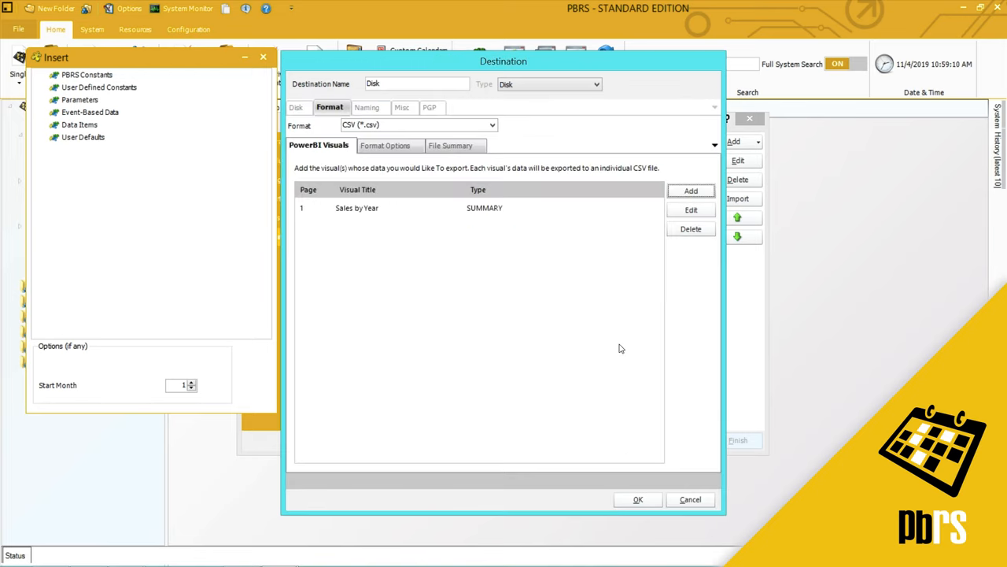
Step: Review the default comma CSV delimiters and save the Disk destination
{"action": "left_click", "coordinate": [389, 145]}
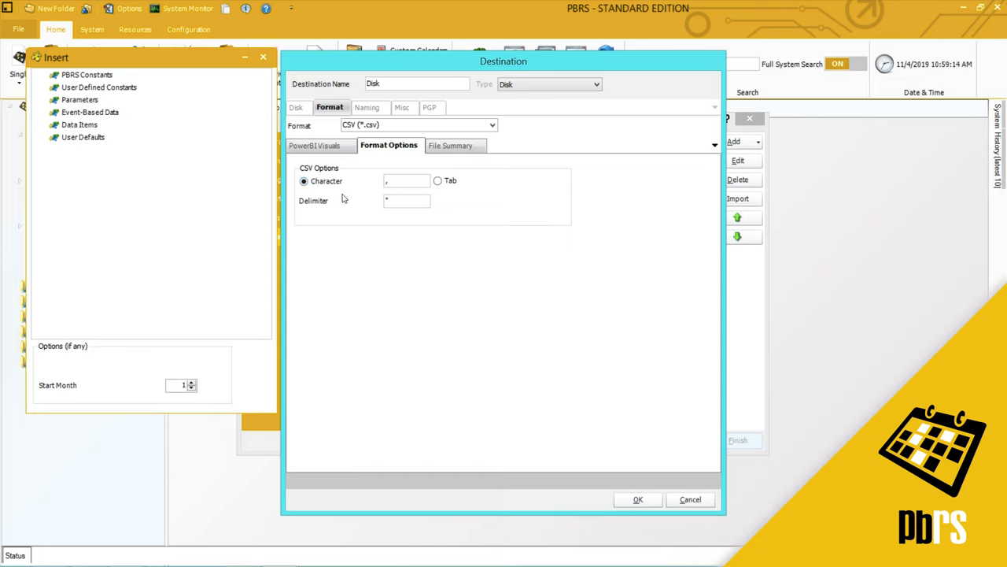
{"action": "mouse_move", "coordinate": [340, 201]}
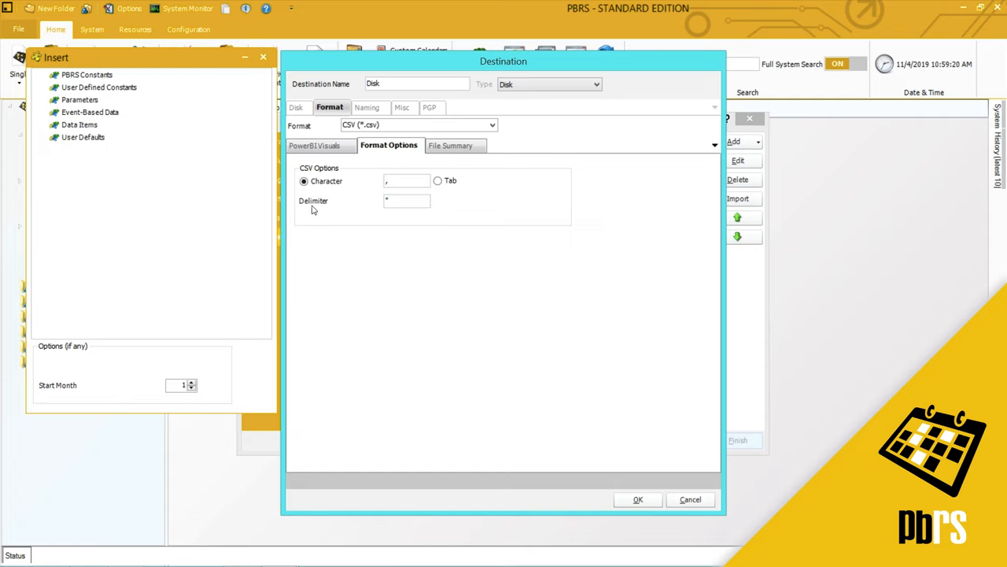
{"action": "mouse_move", "coordinate": [419, 228]}
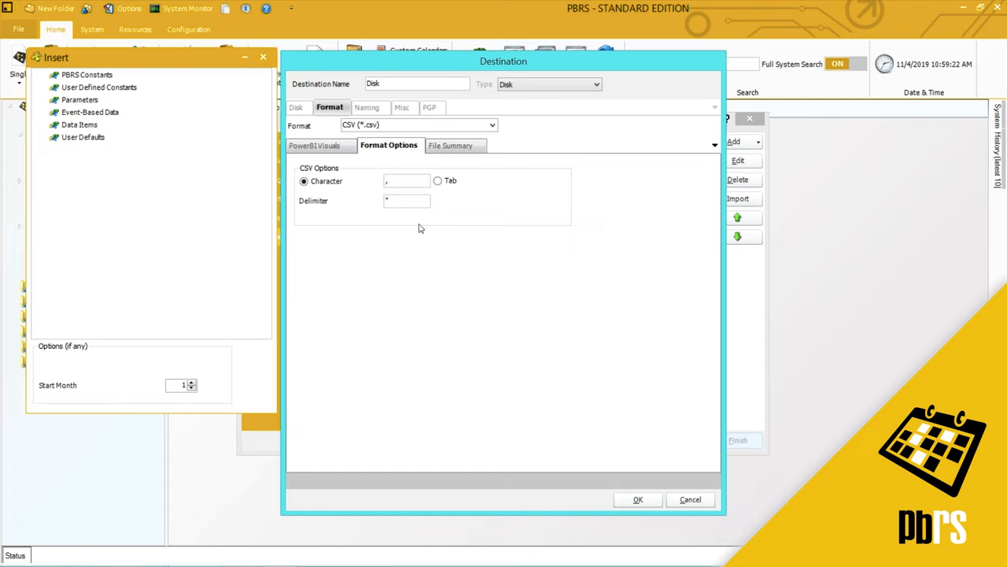
{"action": "mouse_move", "coordinate": [493, 221]}
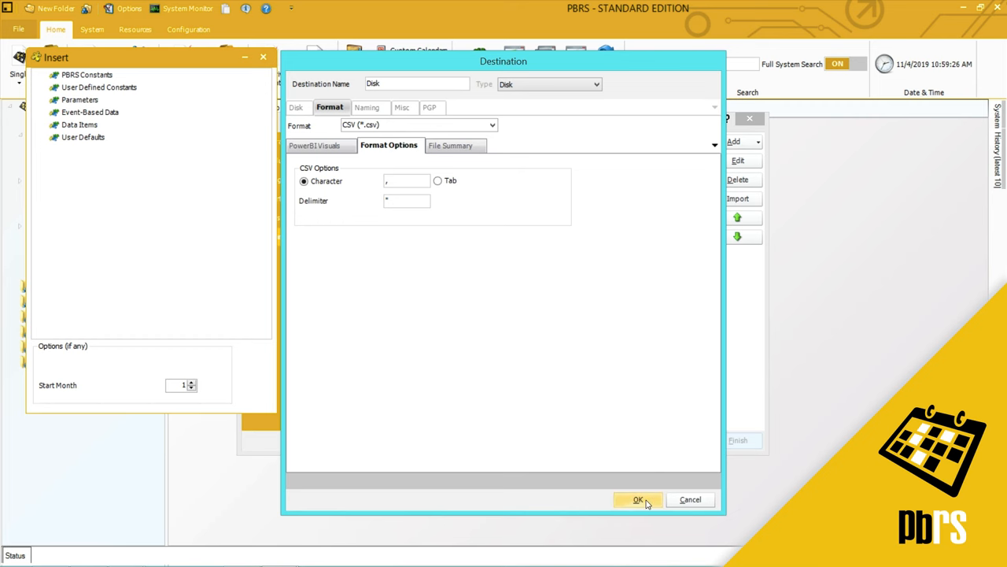
{"action": "left_click", "coordinate": [638, 500]}
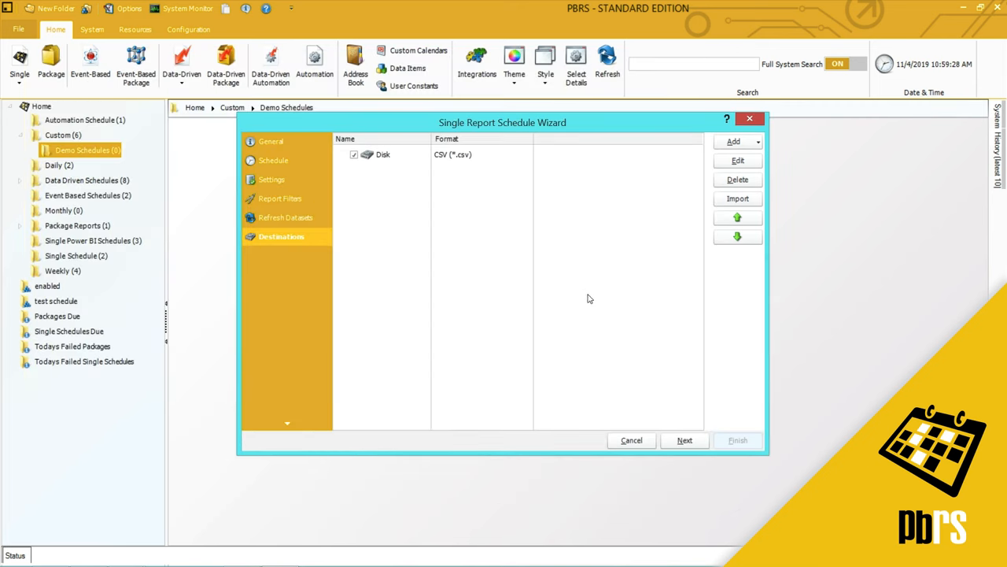
{"action": "mouse_move", "coordinate": [464, 179]}
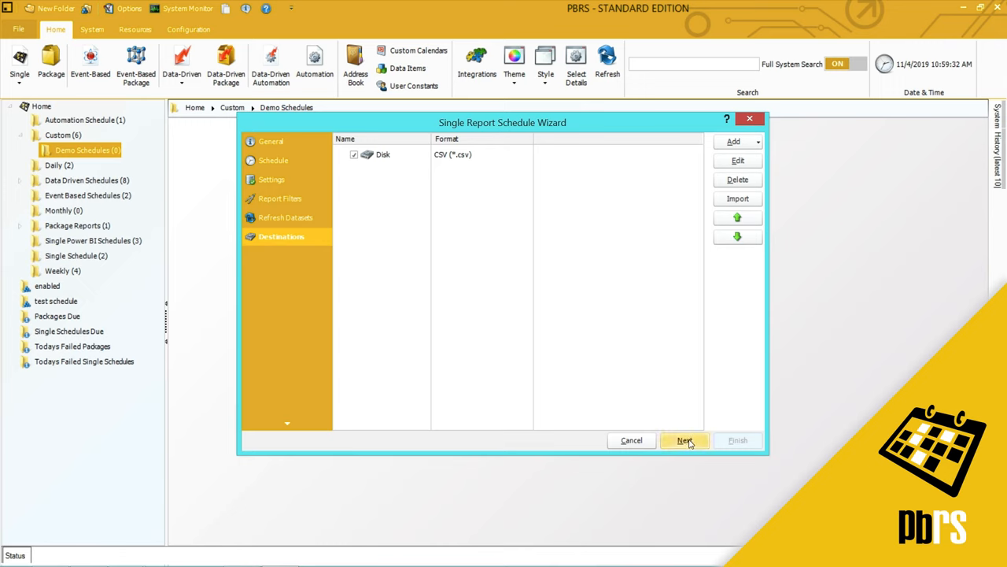
Step: Skip Exception Handling and Custom Tasks, then finish the Property Sales schedule
{"action": "left_click", "coordinate": [684, 440]}
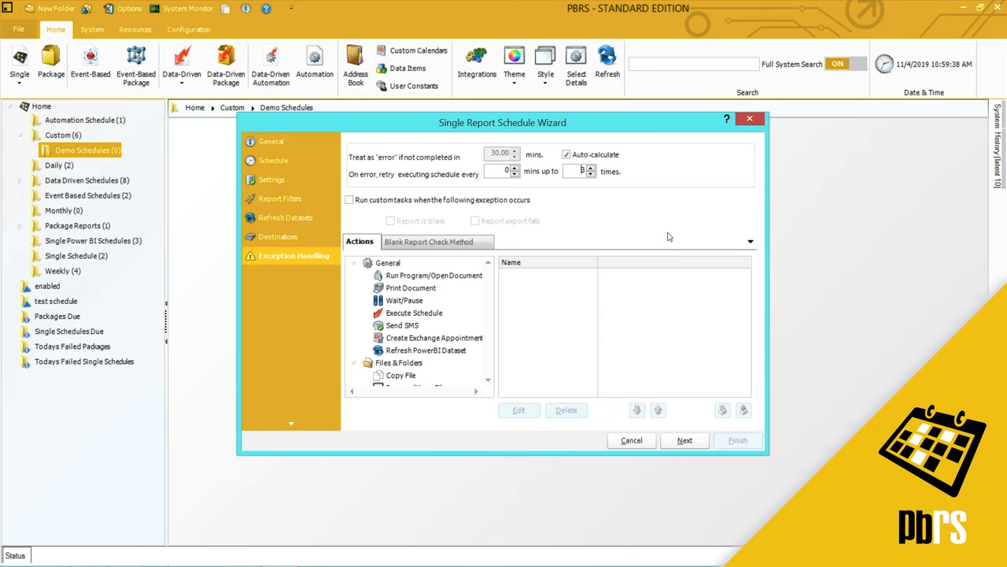
{"action": "mouse_move", "coordinate": [679, 389]}
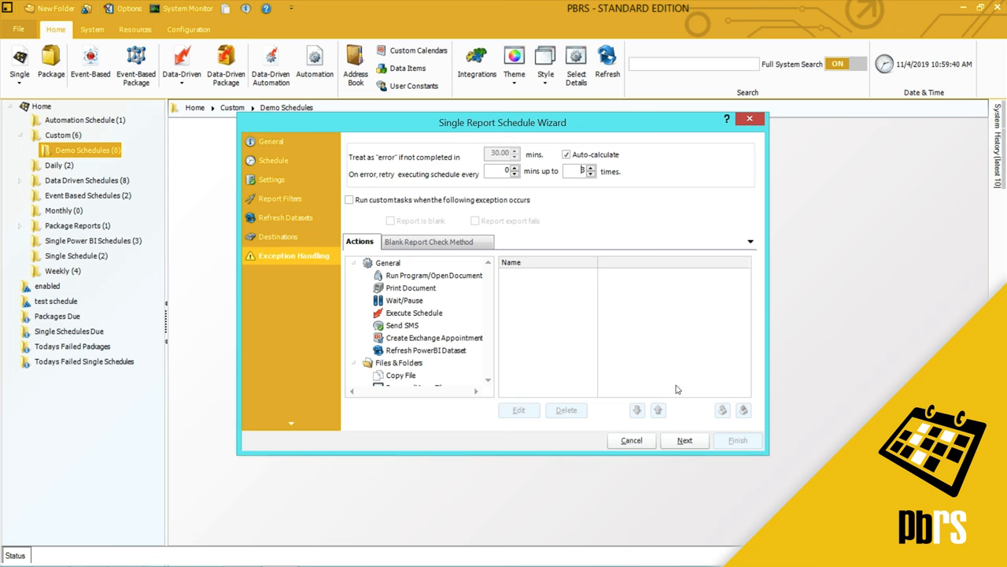
{"action": "left_click", "coordinate": [685, 440]}
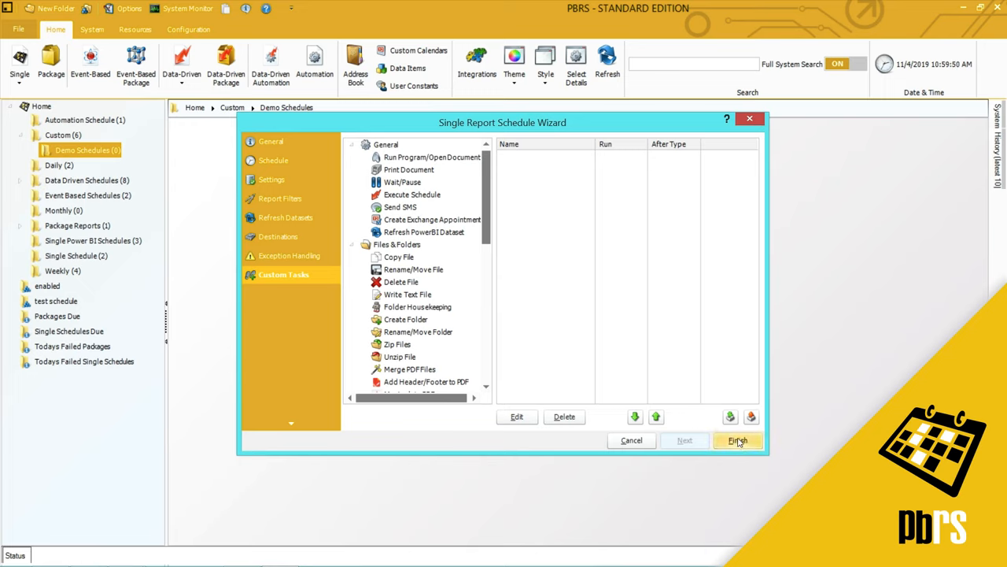
{"action": "left_click", "coordinate": [738, 440]}
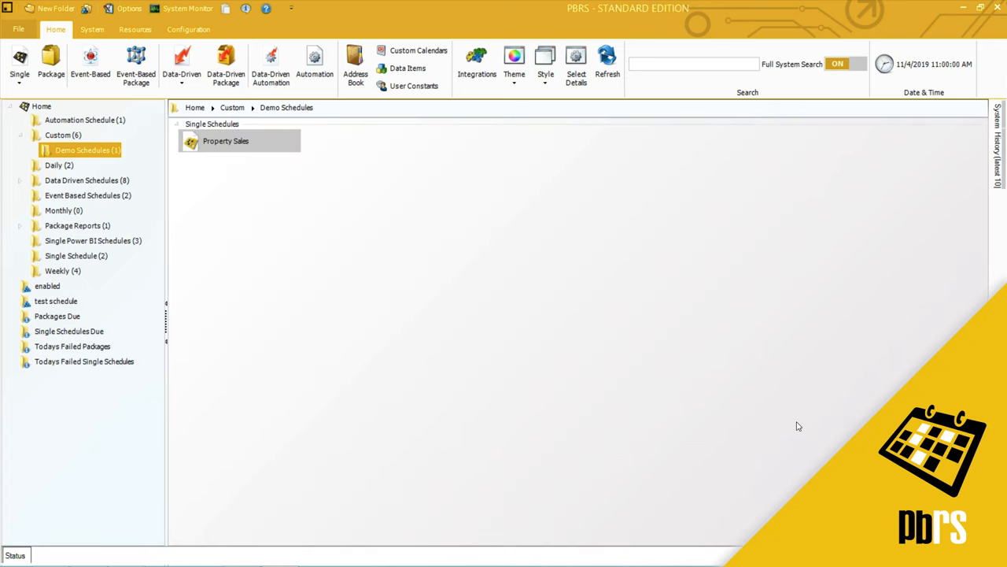
{"action": "mouse_move", "coordinate": [468, 276]}
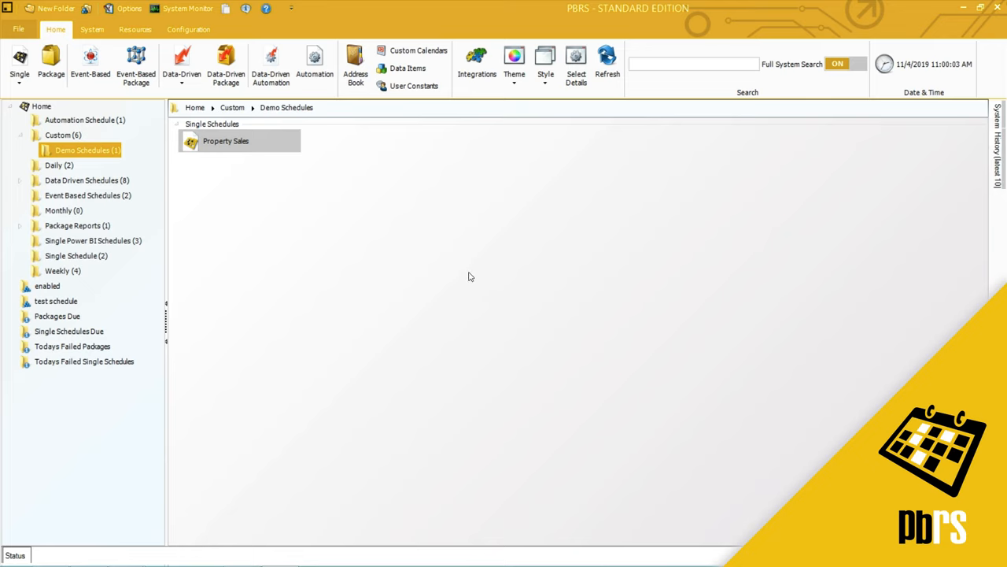
{"action": "mouse_move", "coordinate": [400, 274]}
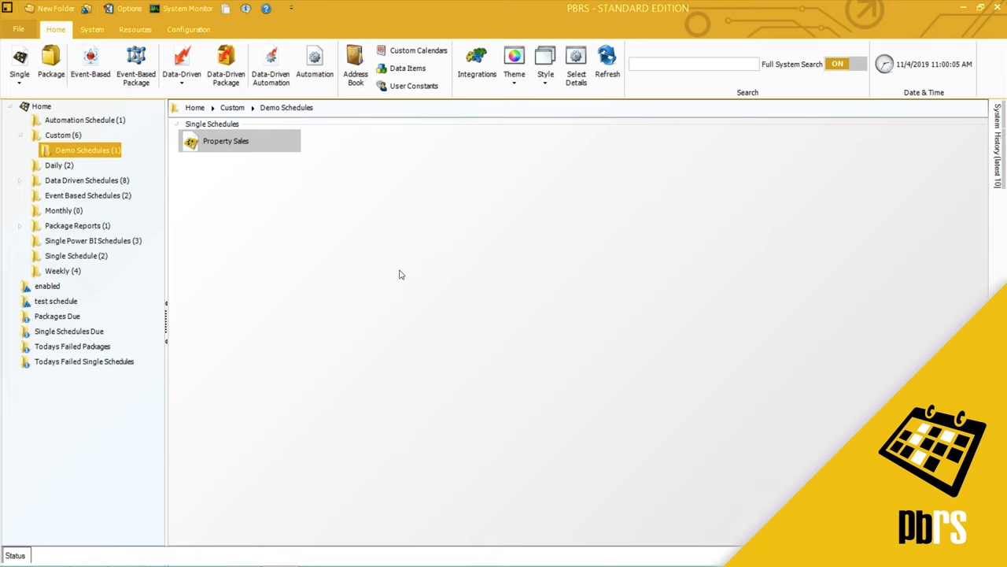
Step: Execute the Property Sales schedule and open the Test PBRS Reports output folder
{"action": "right_click", "coordinate": [225, 141]}
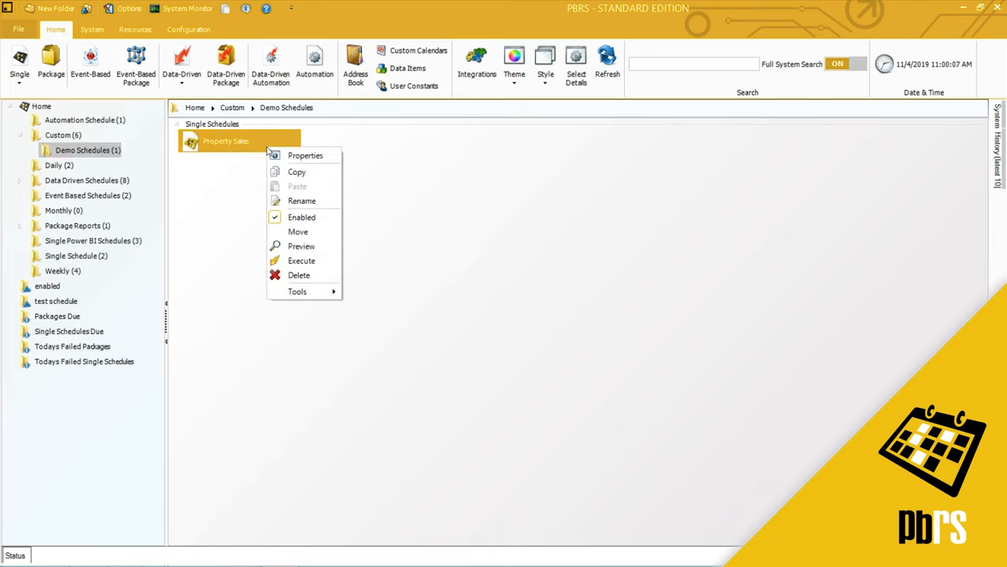
{"action": "mouse_move", "coordinate": [302, 261]}
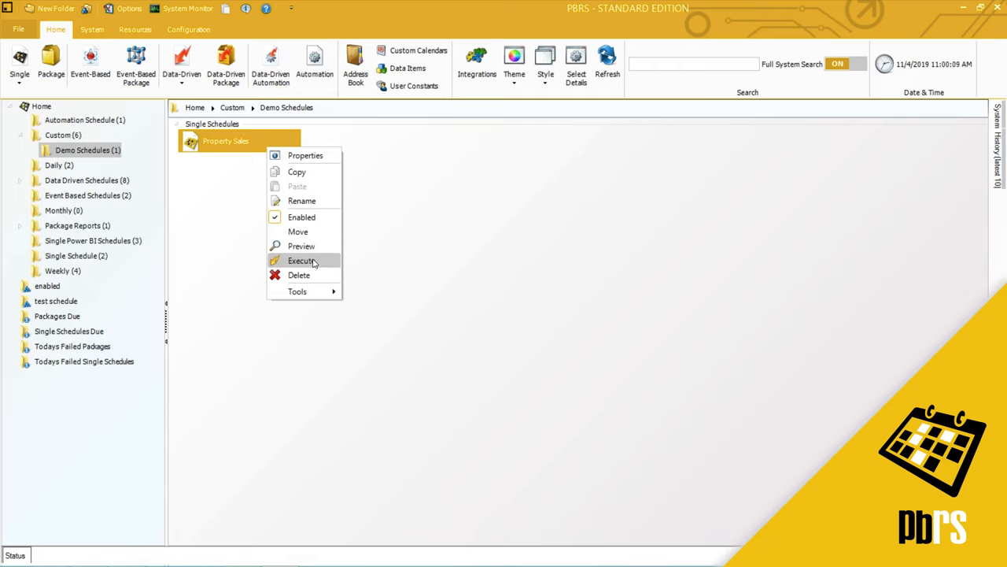
{"action": "left_click", "coordinate": [303, 261]}
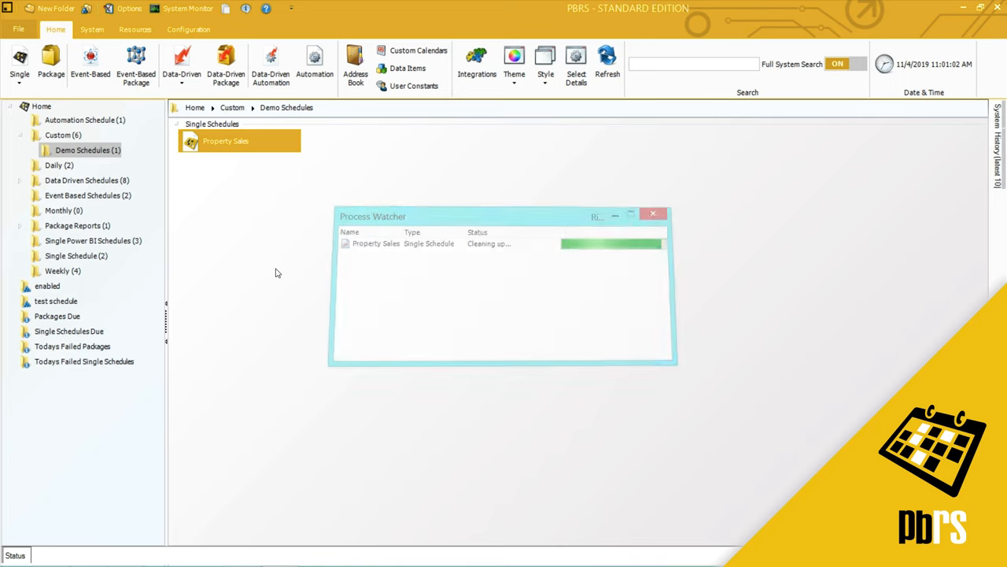
{"action": "left_click", "coordinate": [653, 214]}
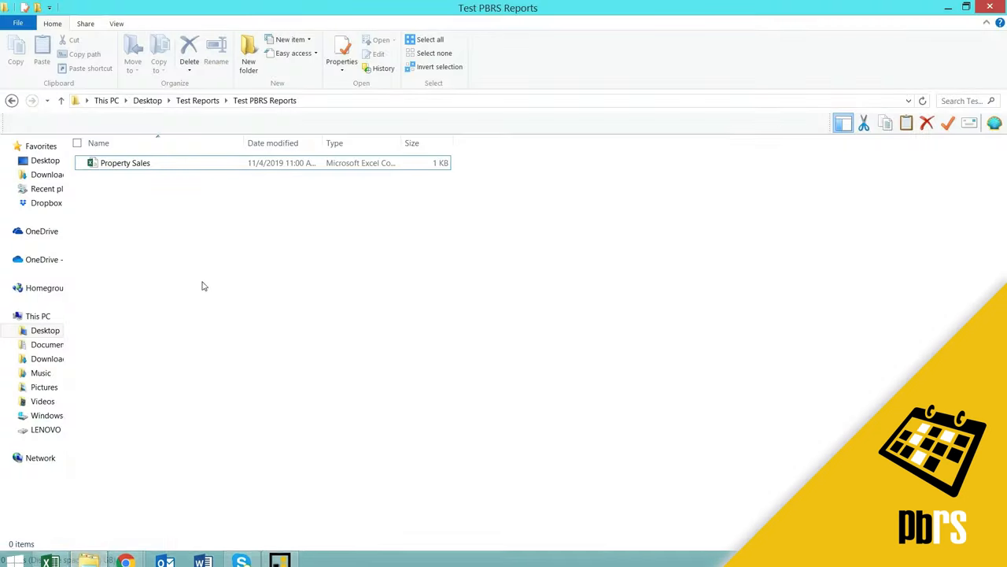
Step: Open the exported Property Sales CSV in Notepad to view 2015–2019 Sales by Year
{"action": "left_click", "coordinate": [125, 163]}
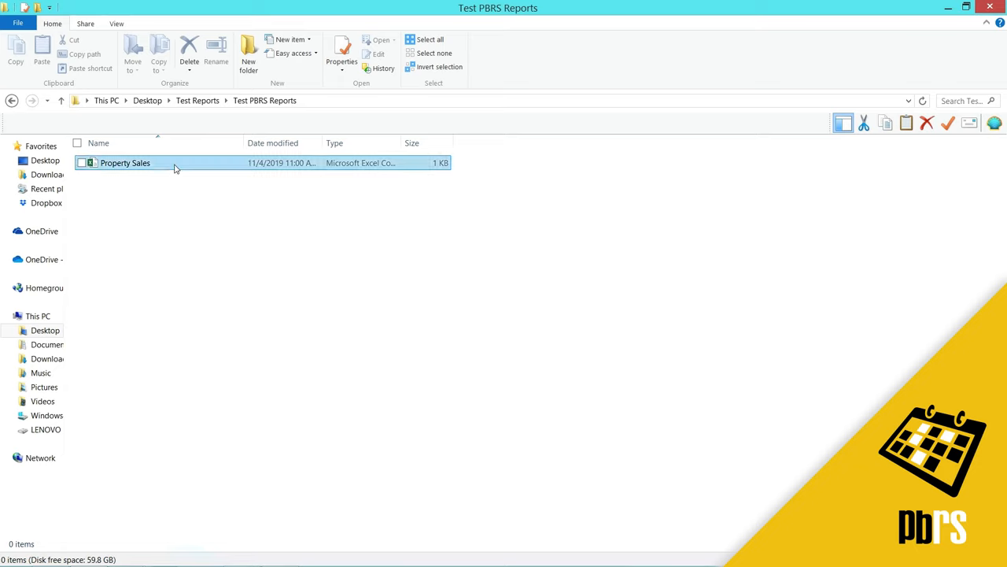
{"action": "right_click", "coordinate": [125, 162]}
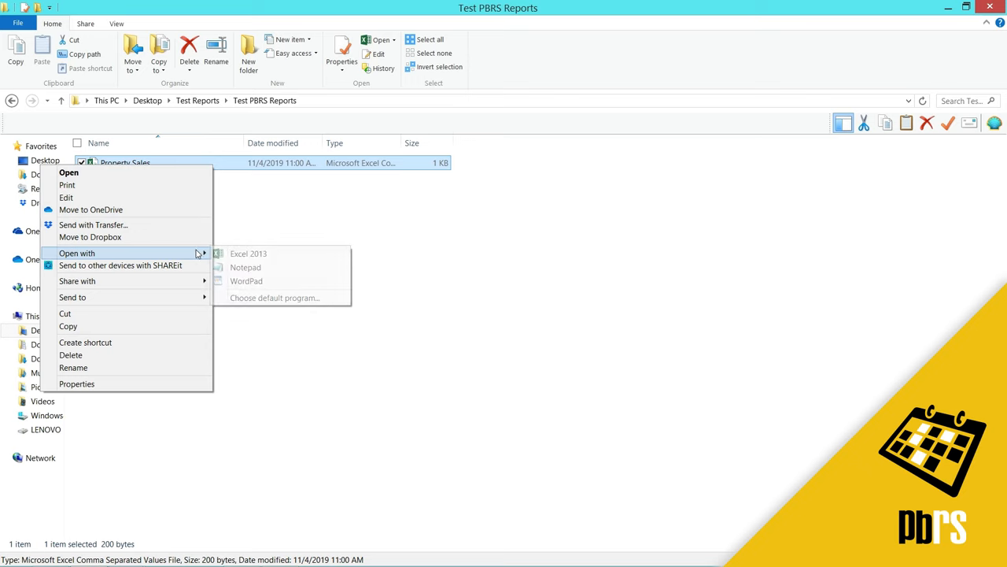
{"action": "left_click", "coordinate": [245, 267]}
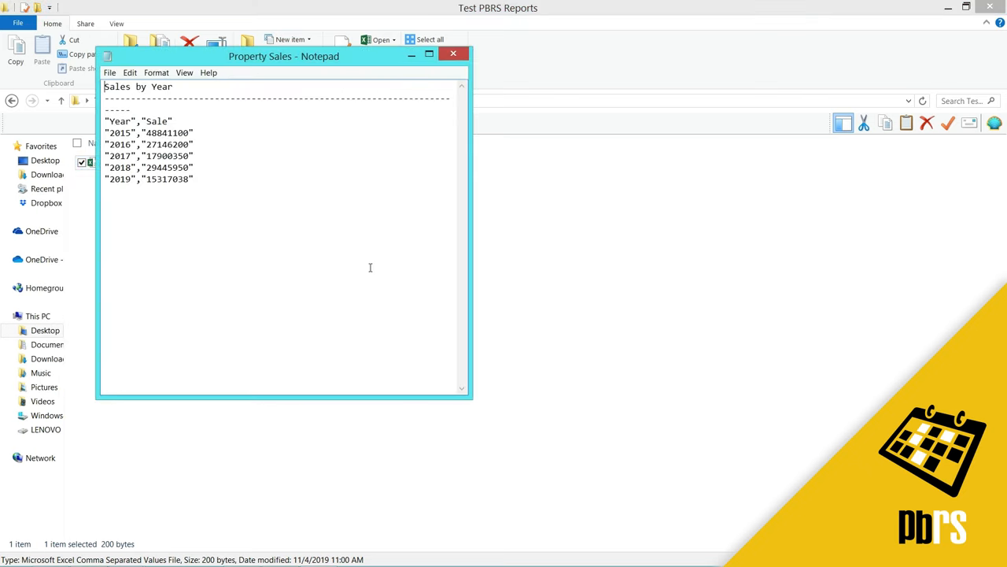
{"action": "mouse_move", "coordinate": [173, 210]}
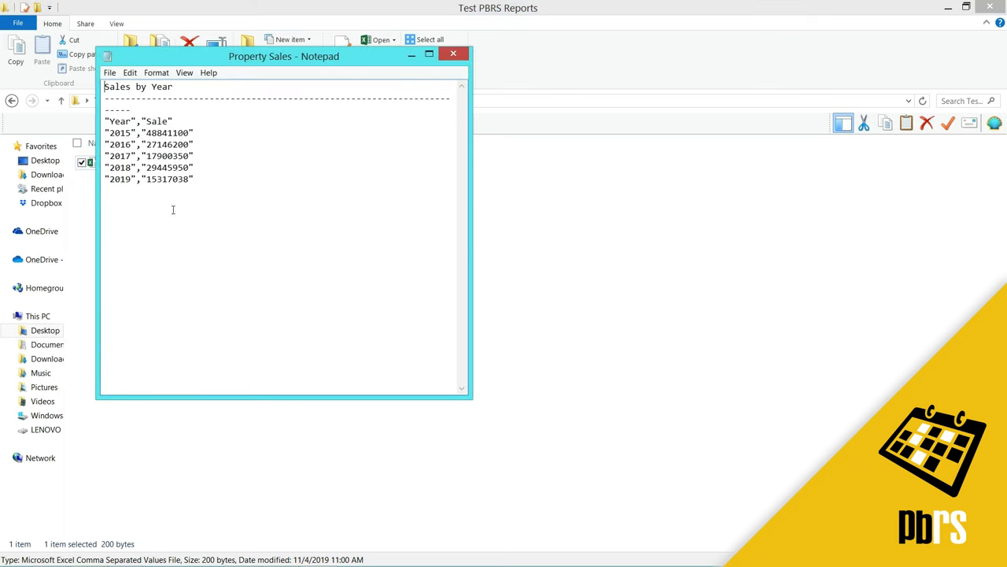